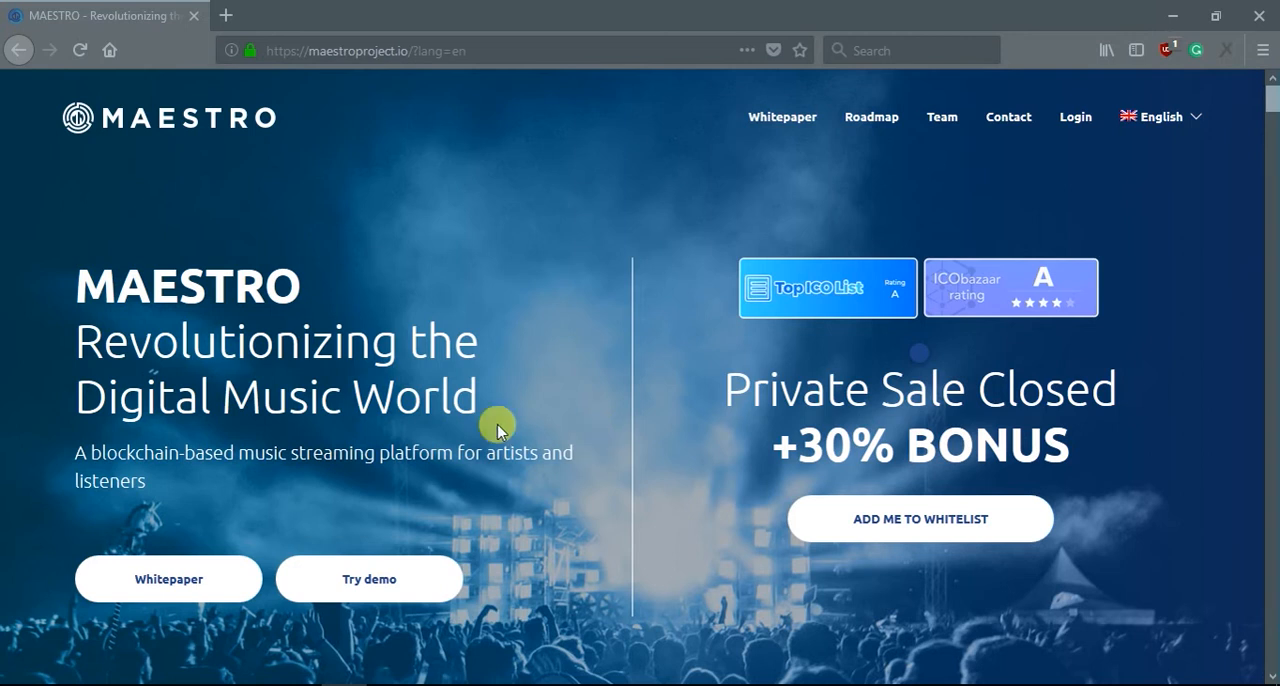
mouse_move(284, 496)
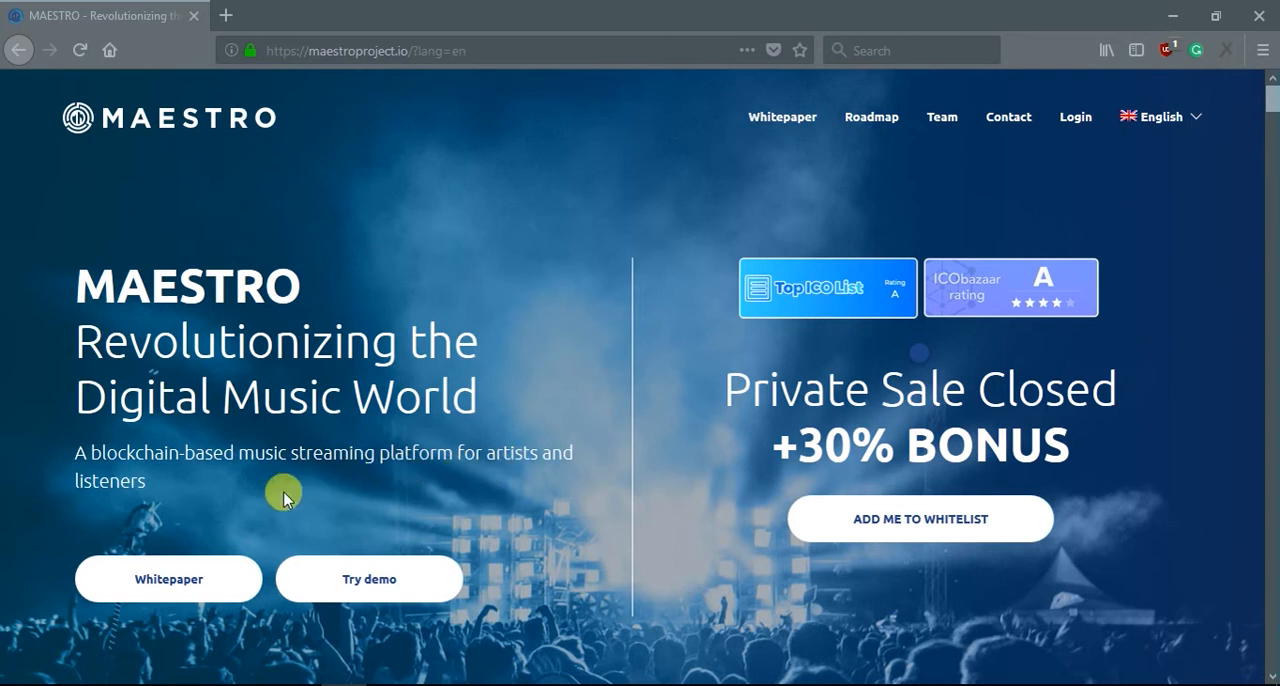
mouse_move(312, 478)
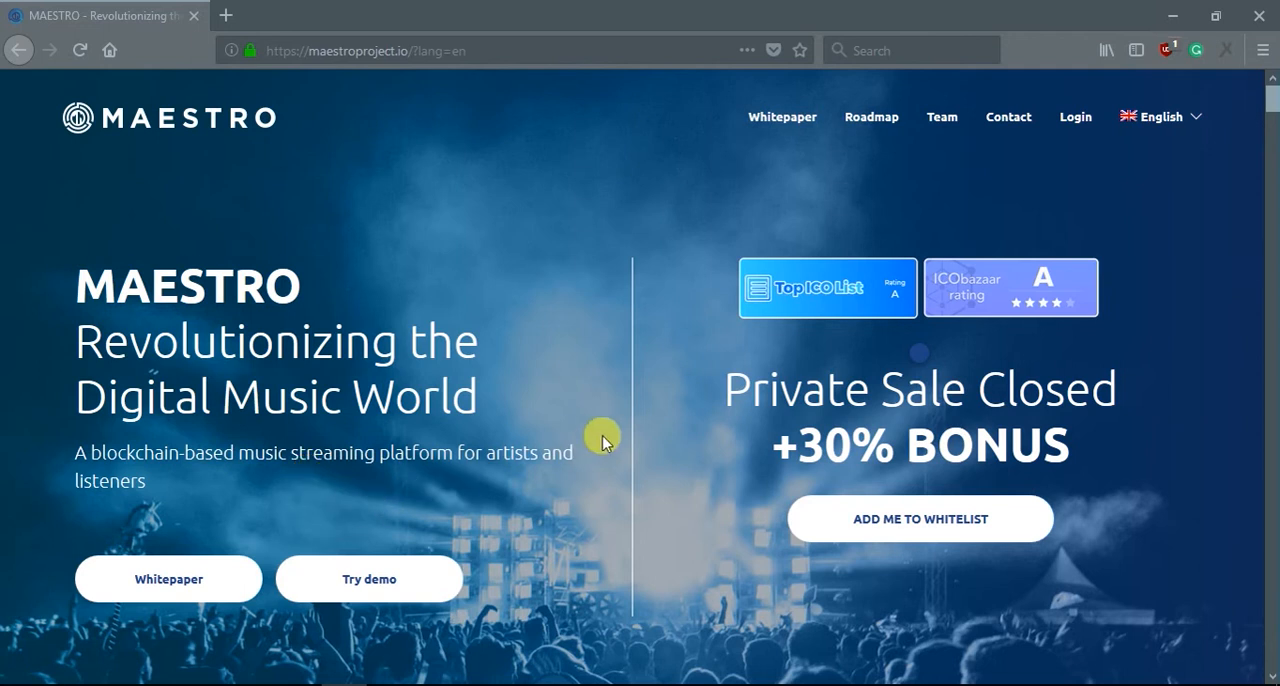
scroll("down", 3)
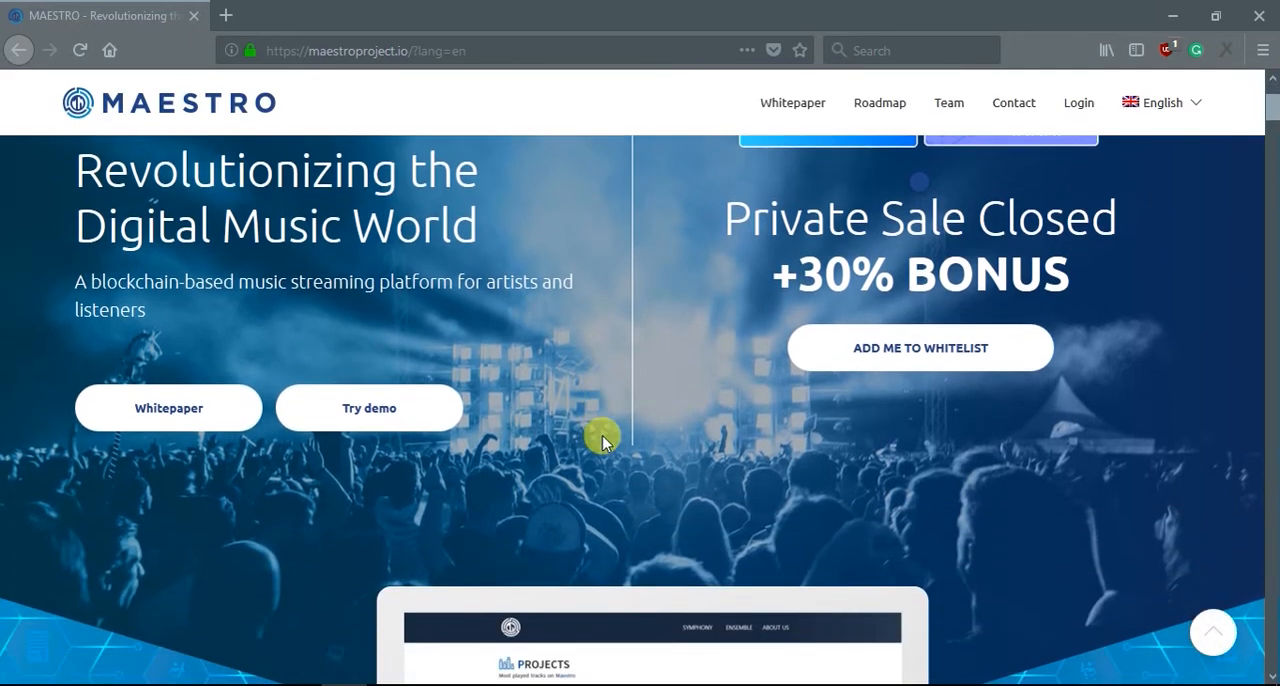
scroll("up", 3)
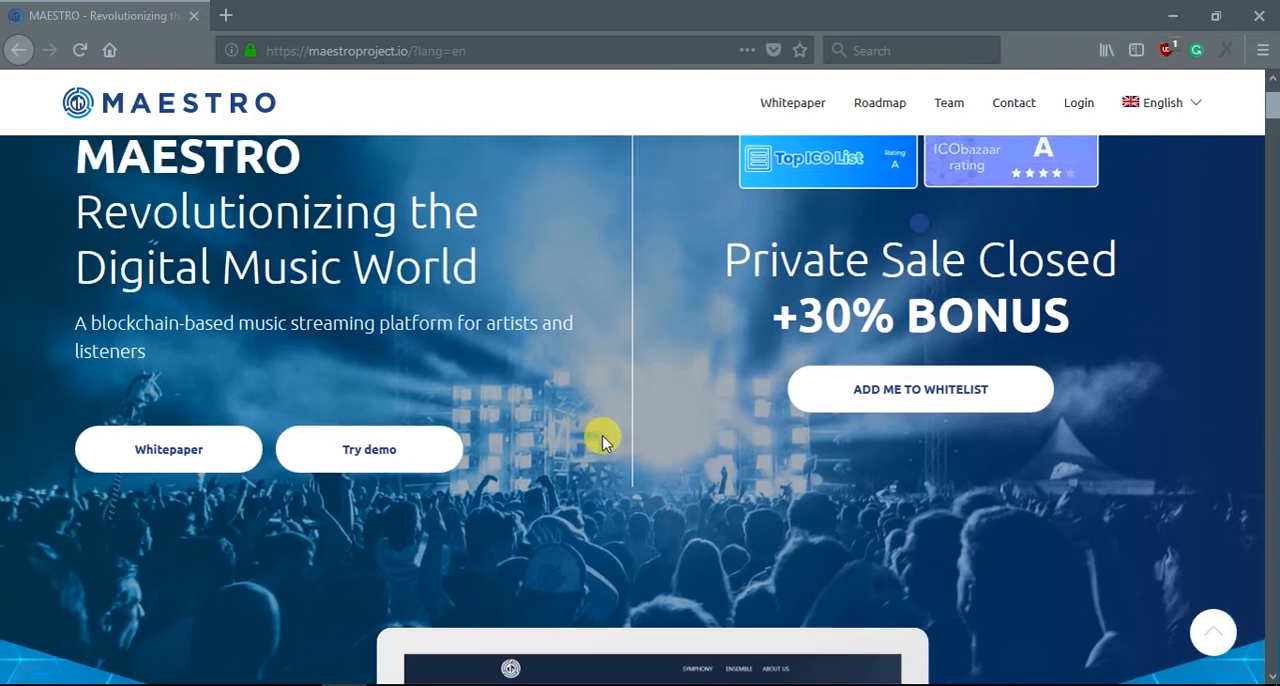
scroll("up", 3)
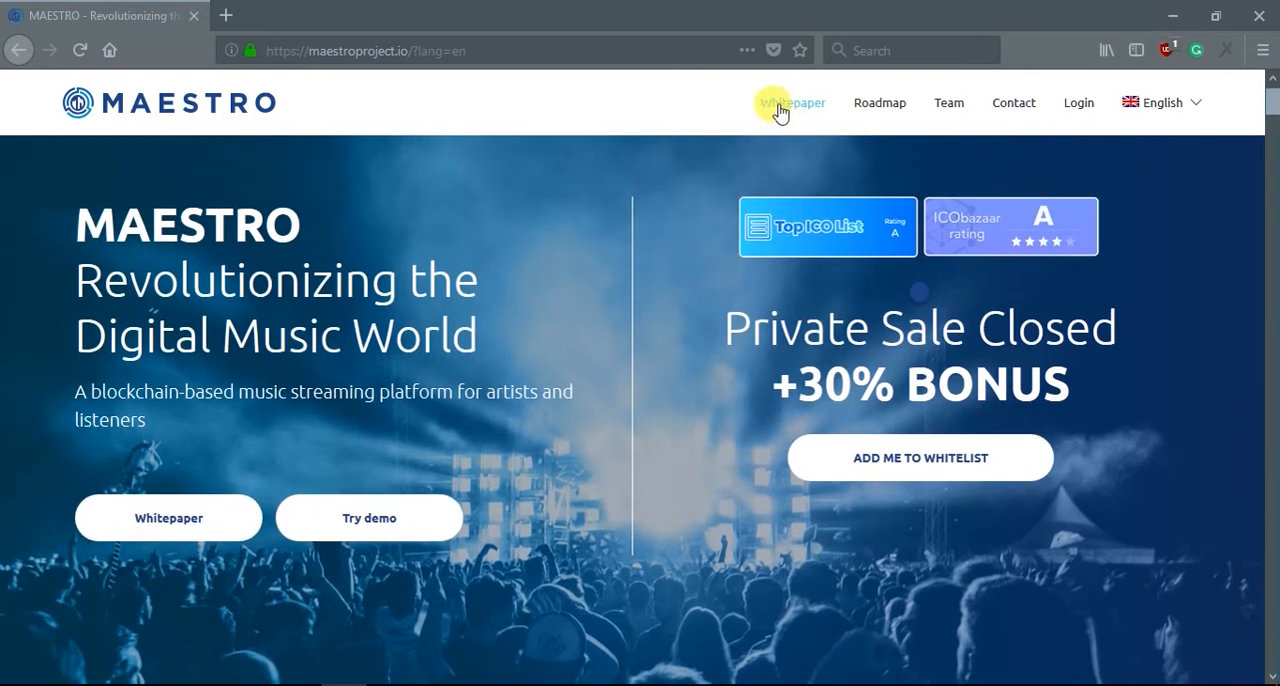
mouse_move(628, 308)
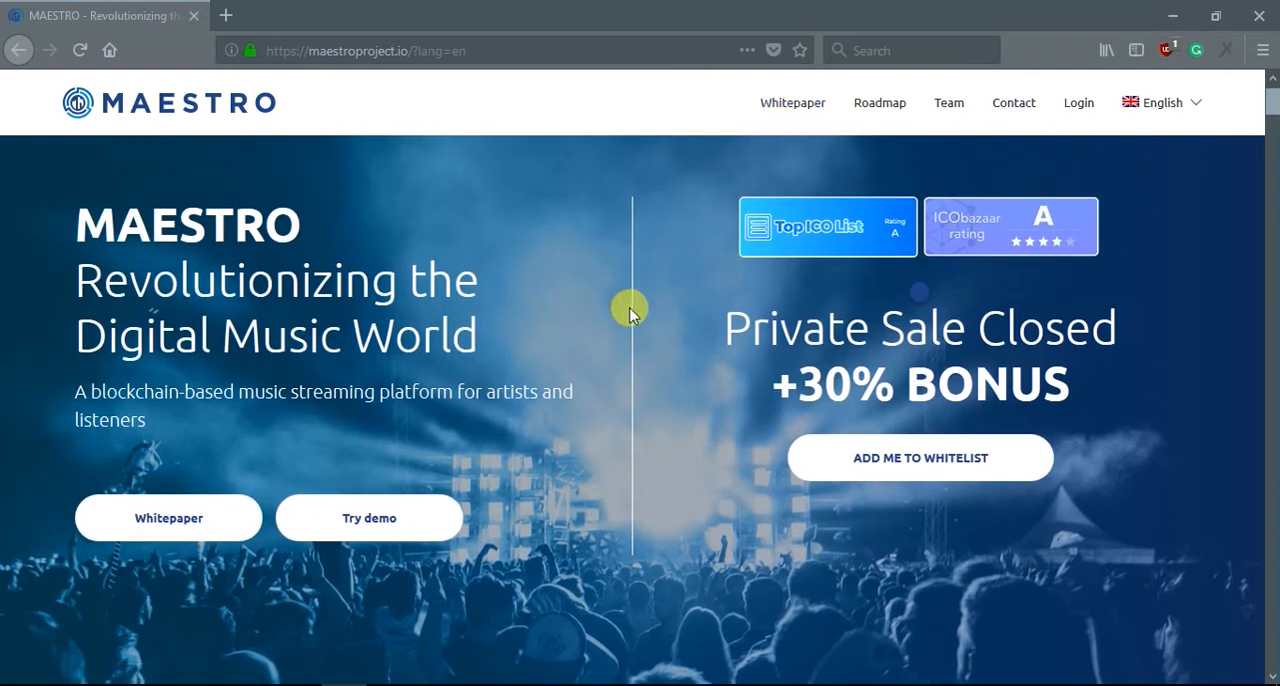
scroll("down", 3)
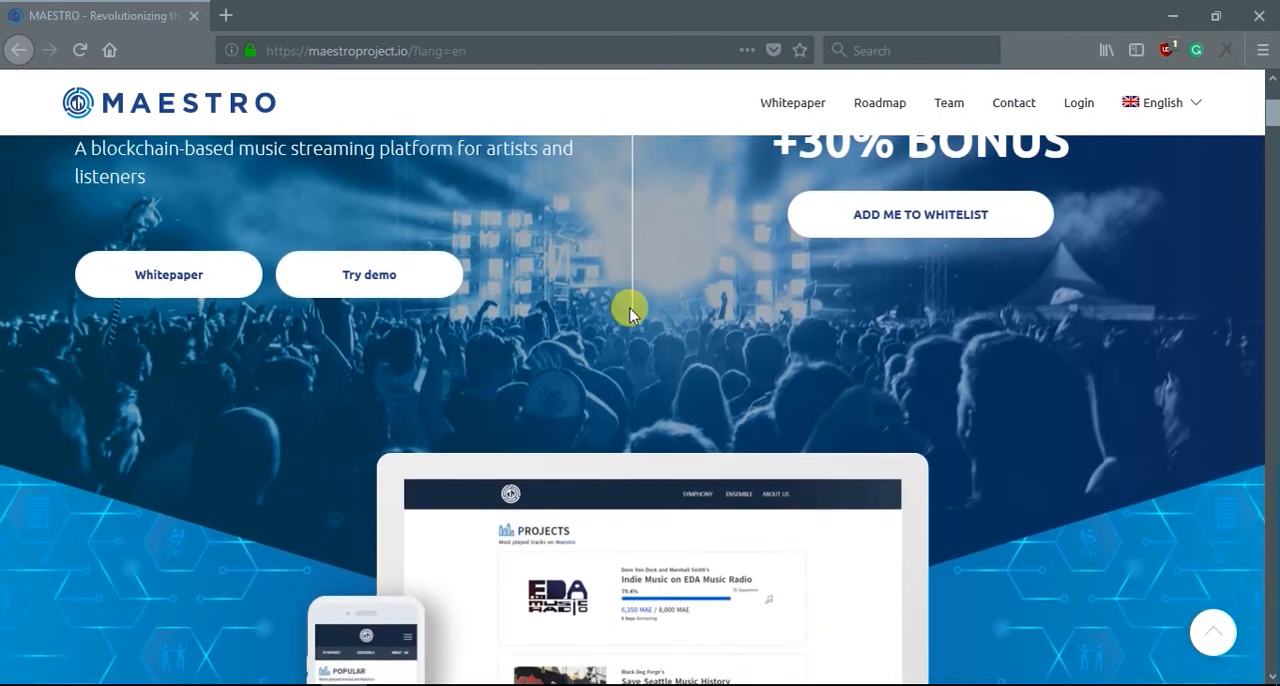
scroll("down", 3)
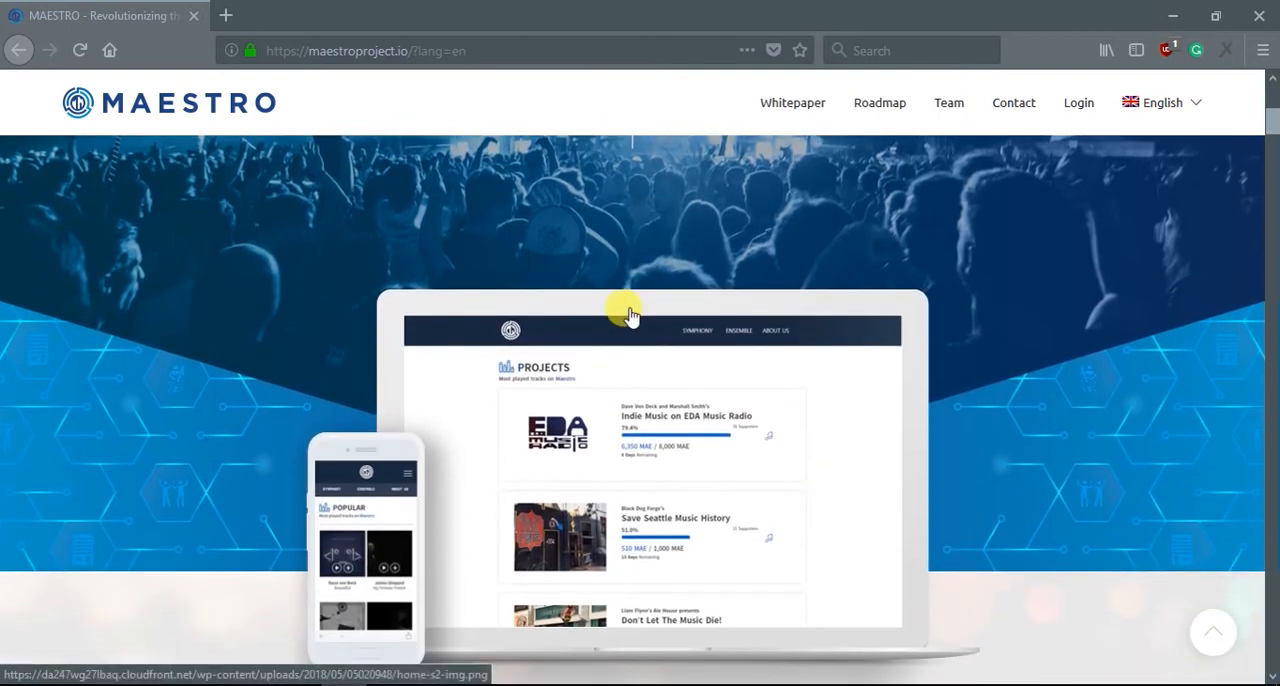
scroll("down", 3)
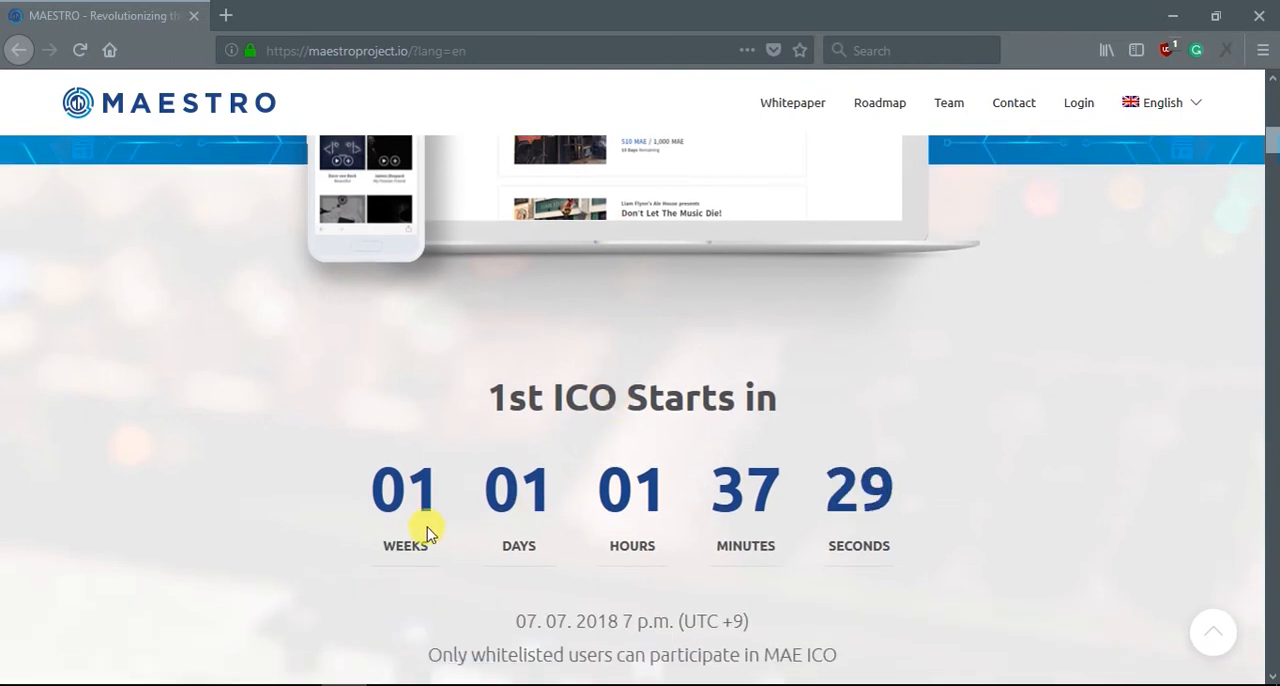
mouse_move(562, 528)
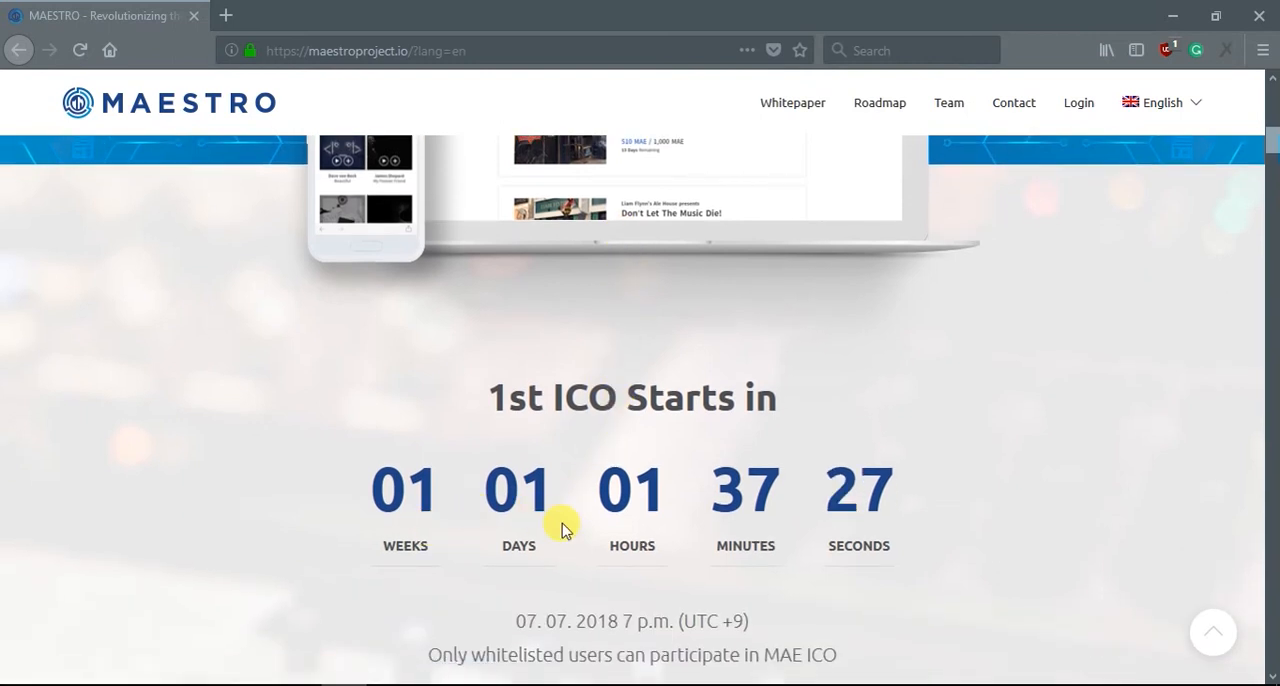
scroll("down", 3)
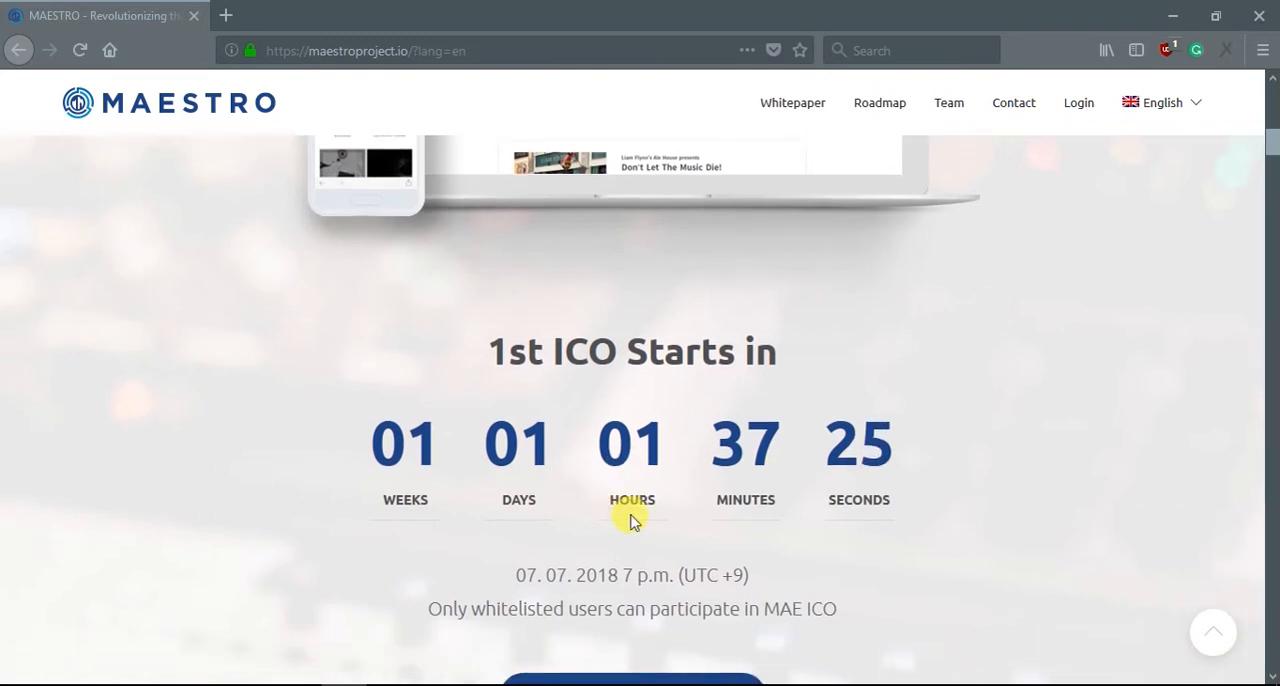
mouse_move(570, 600)
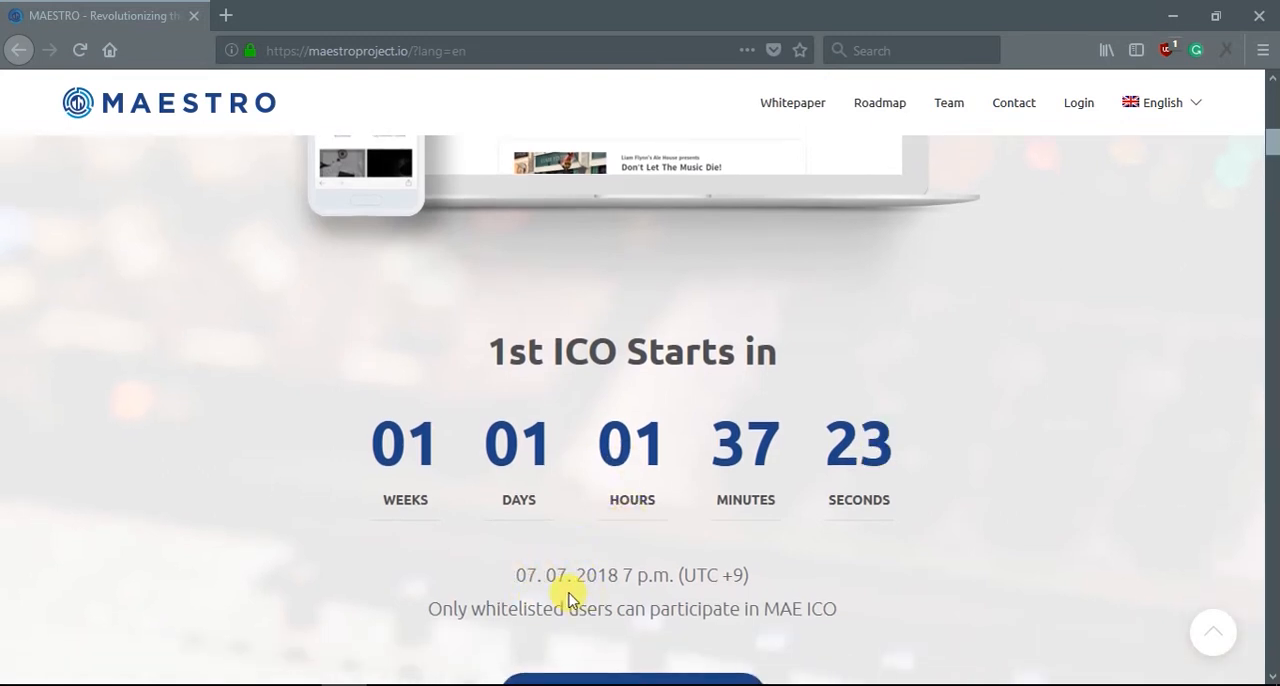
scroll("down", 3)
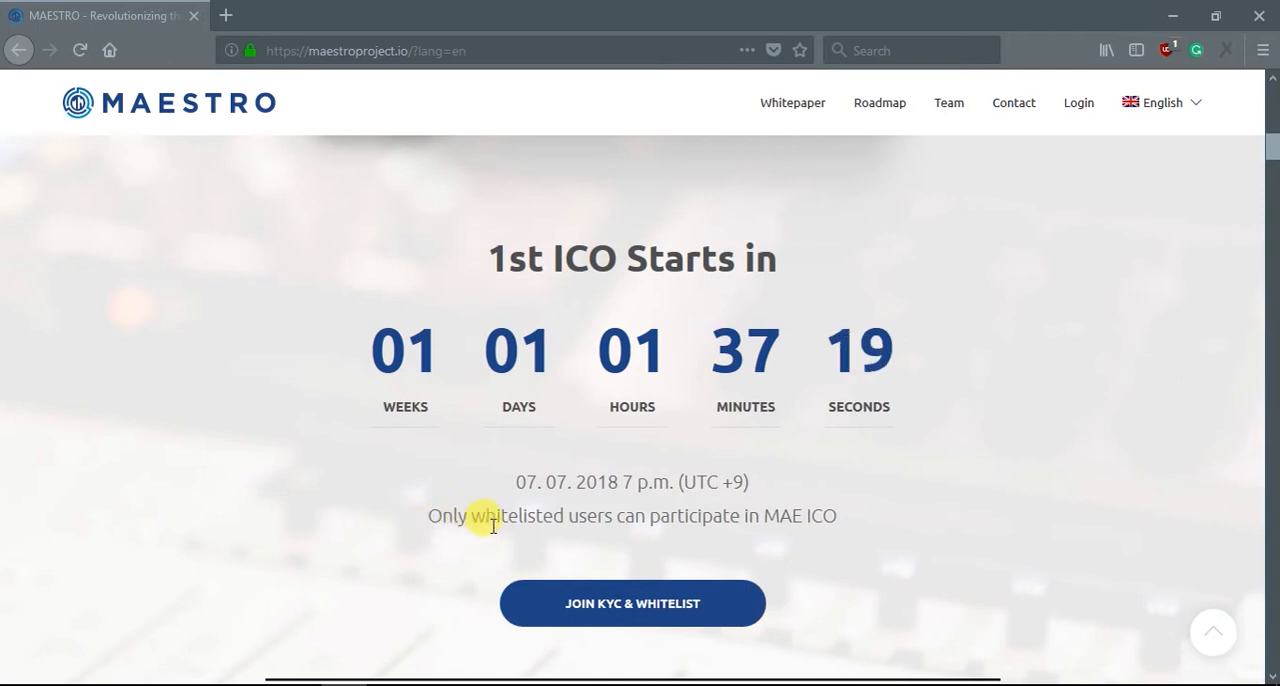
mouse_move(530, 532)
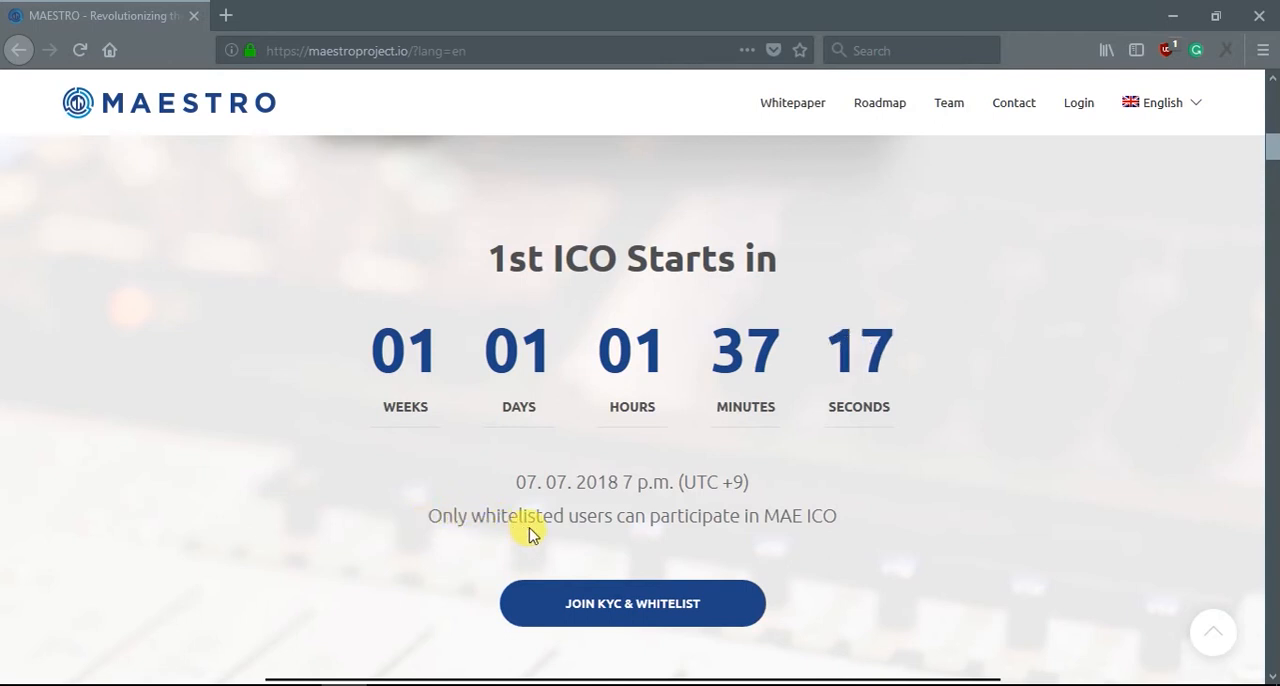
mouse_move(664, 550)
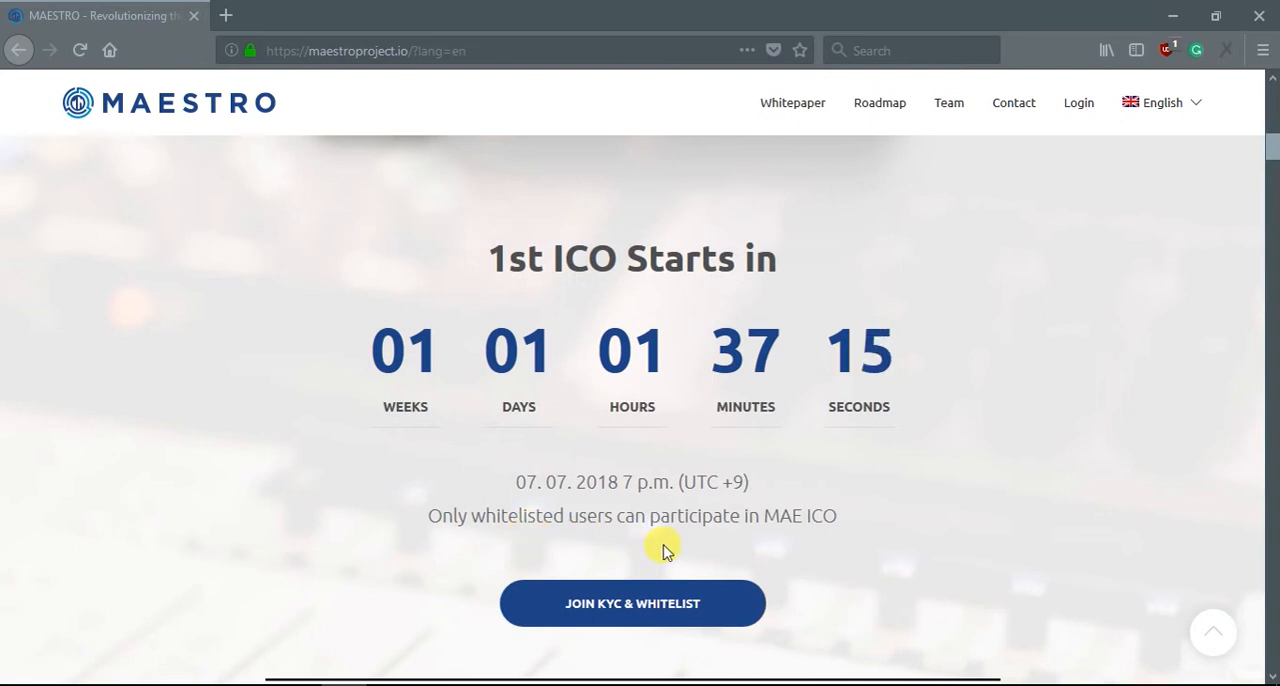
scroll("down", 3)
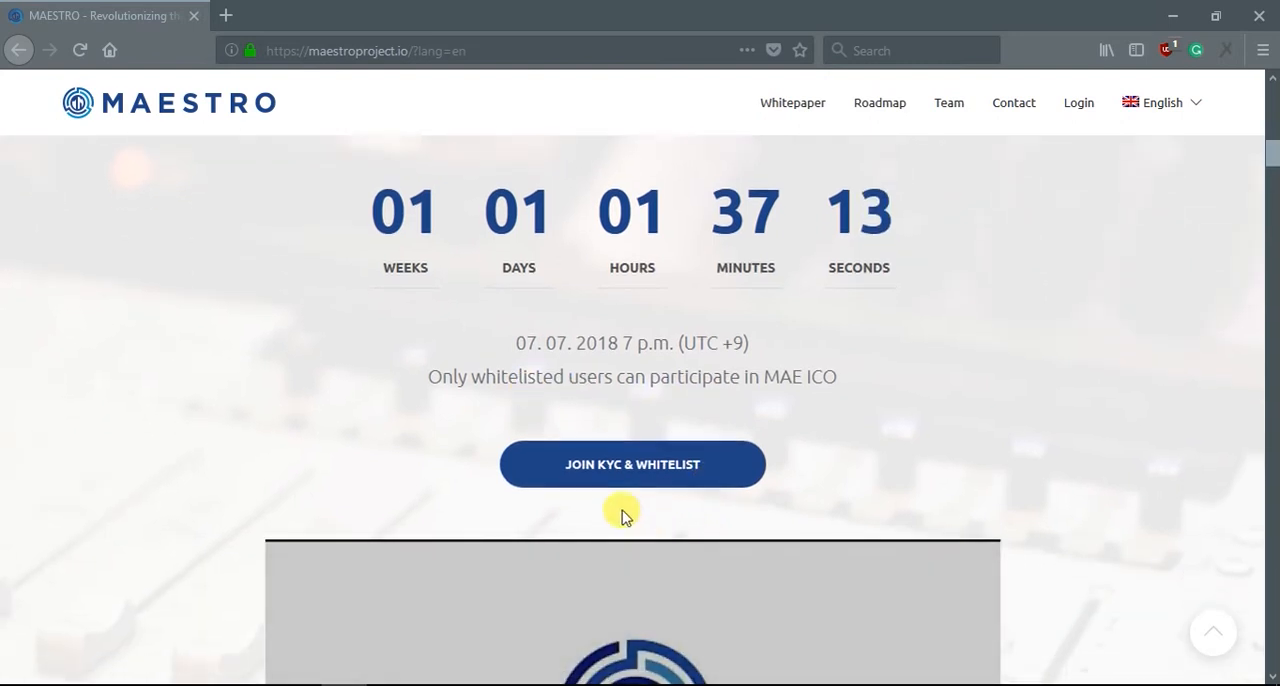
mouse_move(632, 478)
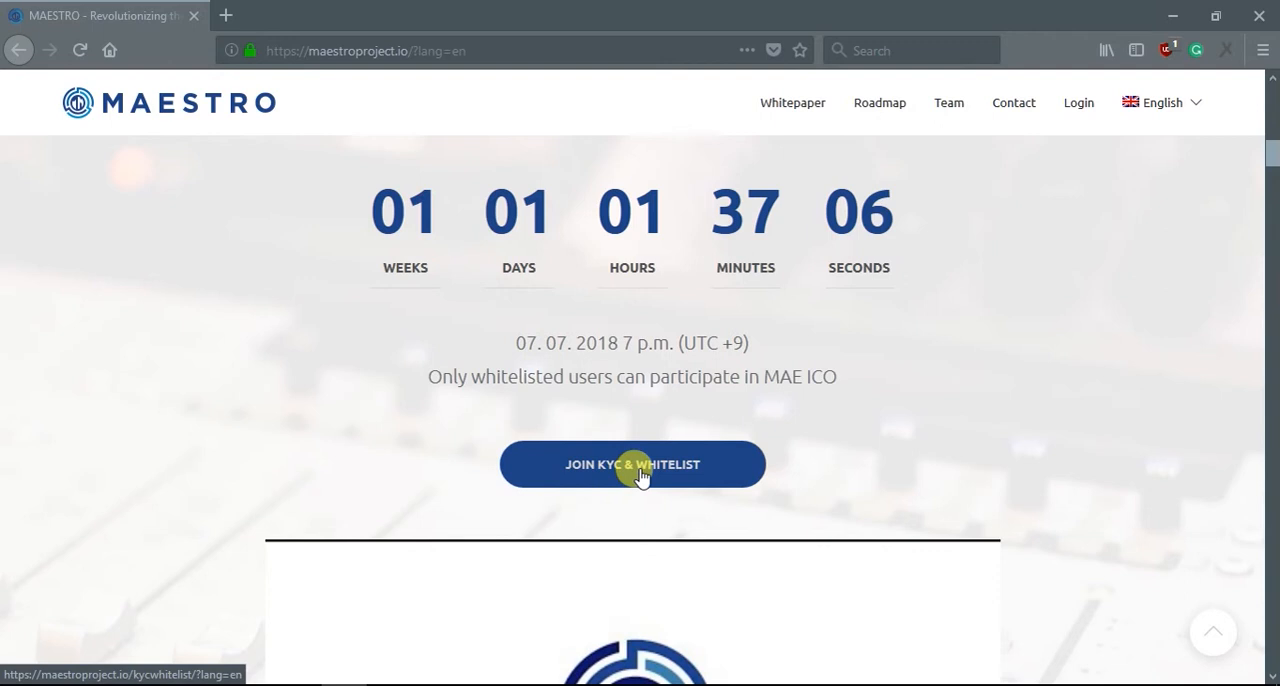
mouse_move(1000, 440)
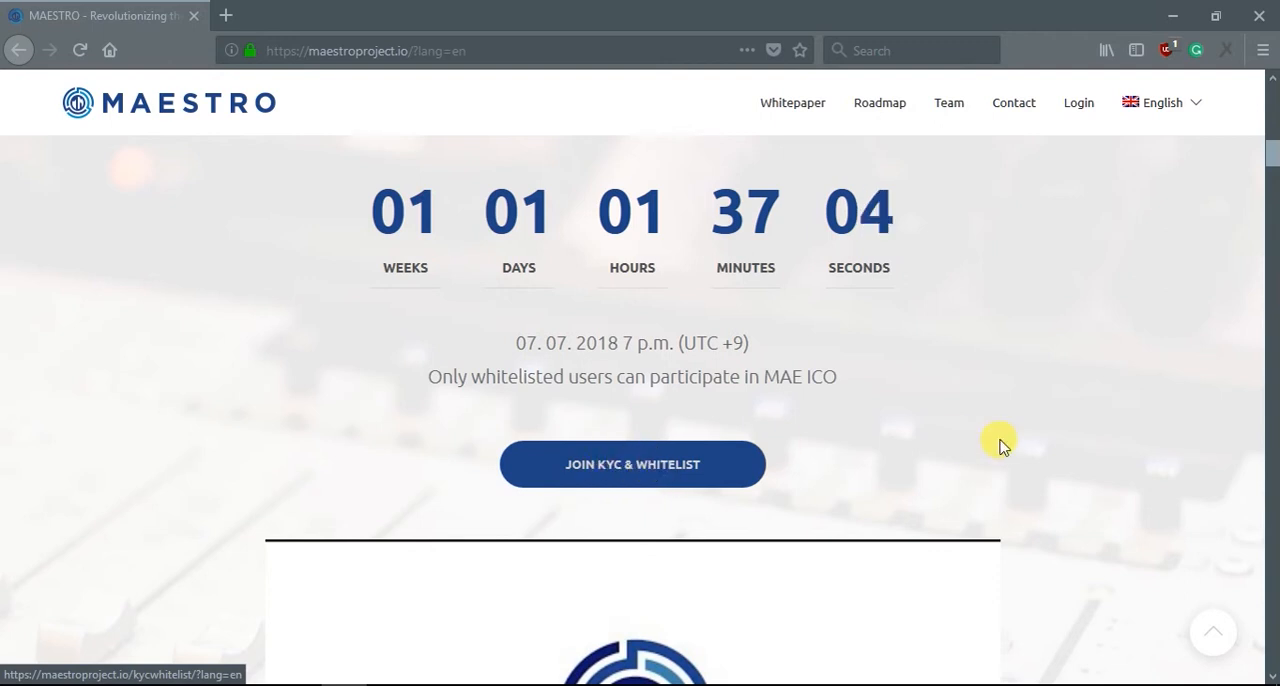
scroll("down", 3)
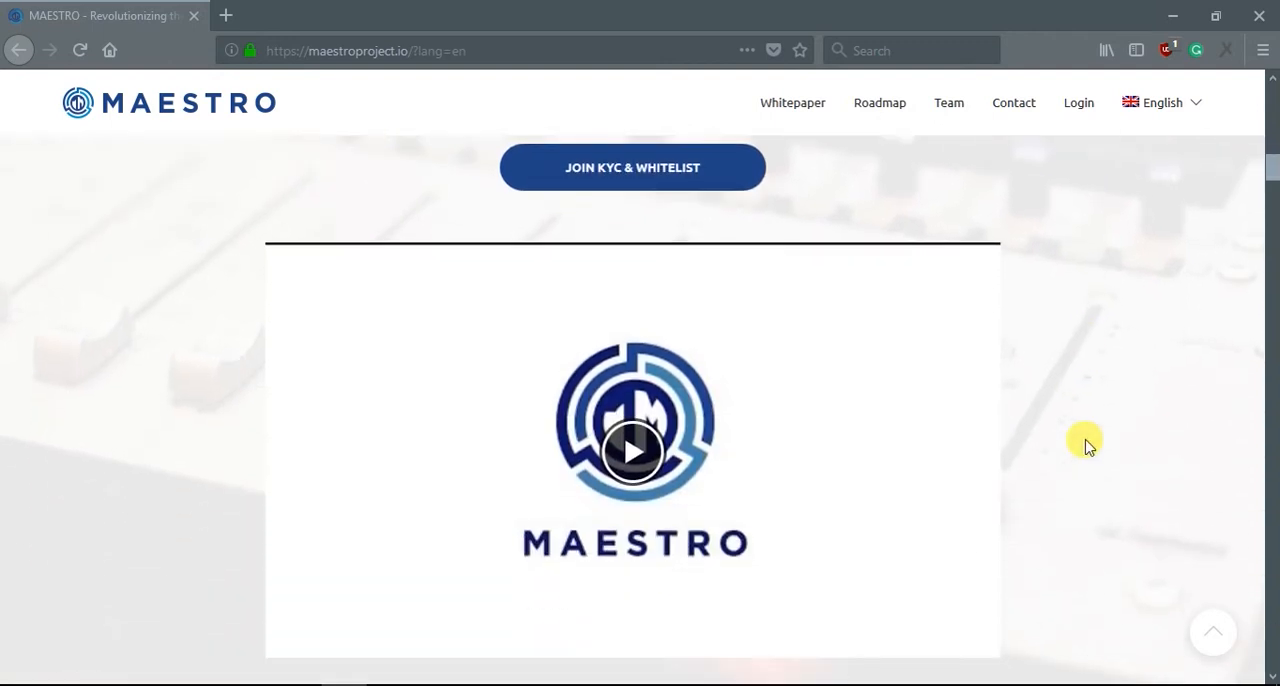
scroll("down", 3)
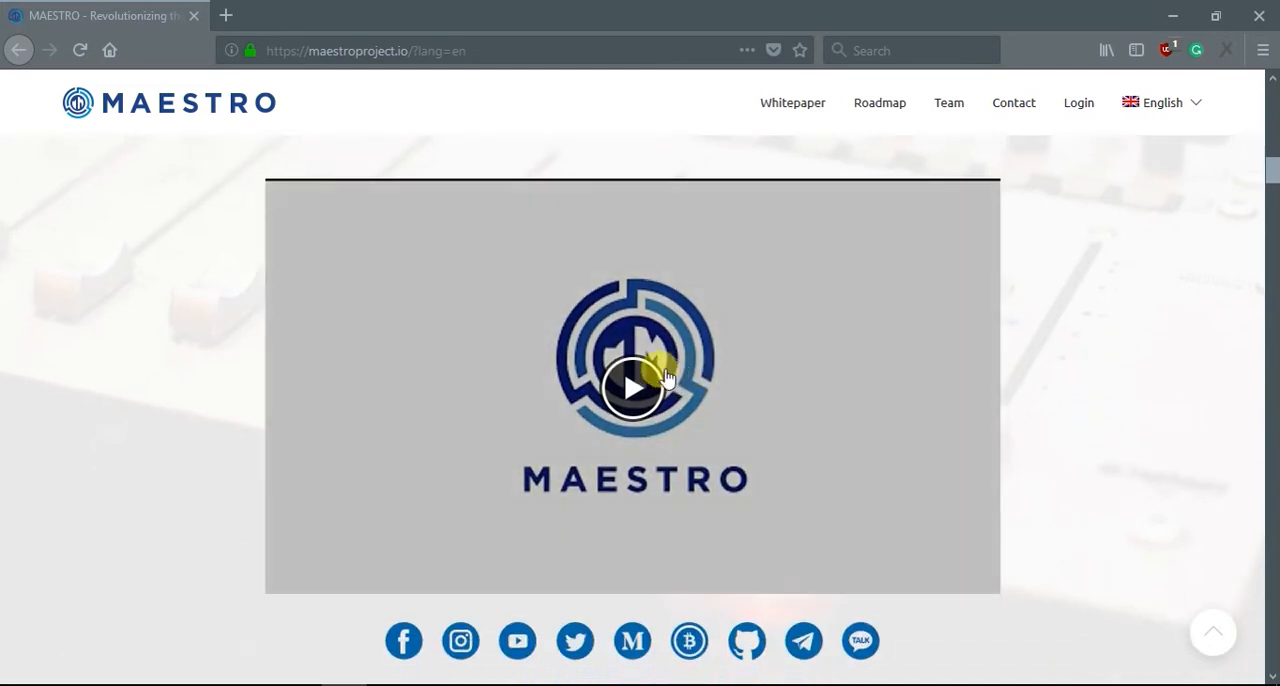
mouse_move(820, 390)
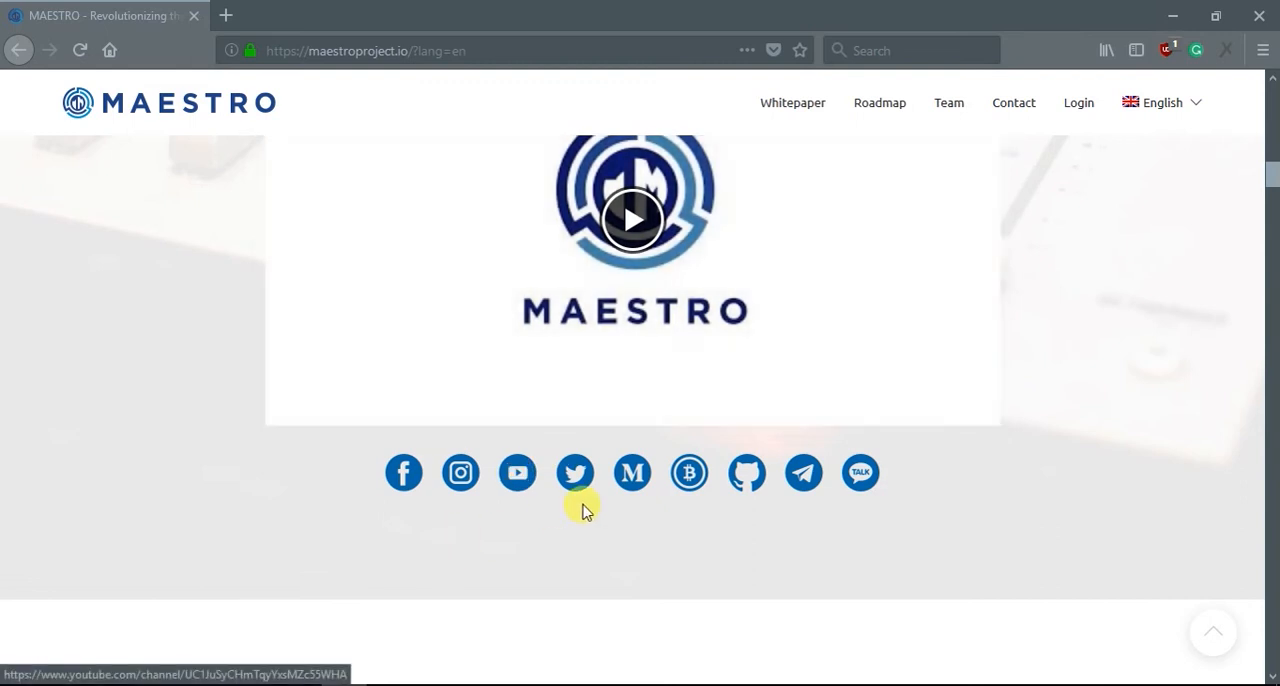
scroll("down", 3)
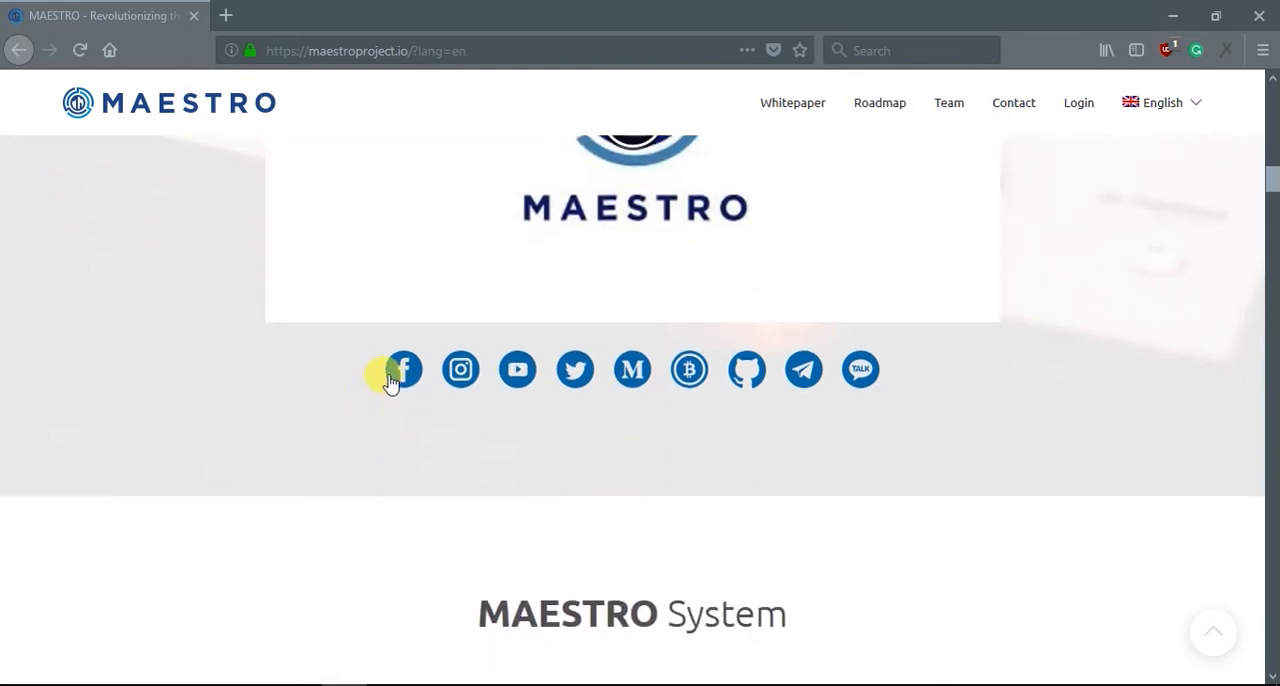
mouse_move(484, 396)
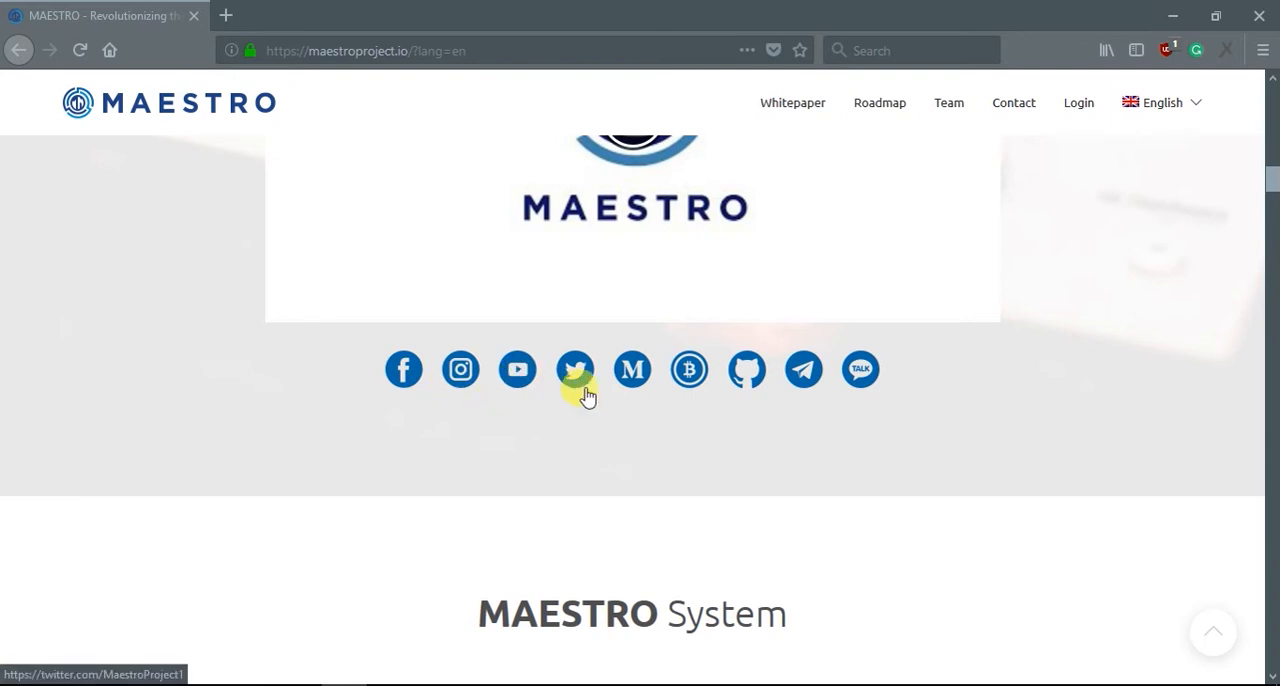
scroll("down", 3)
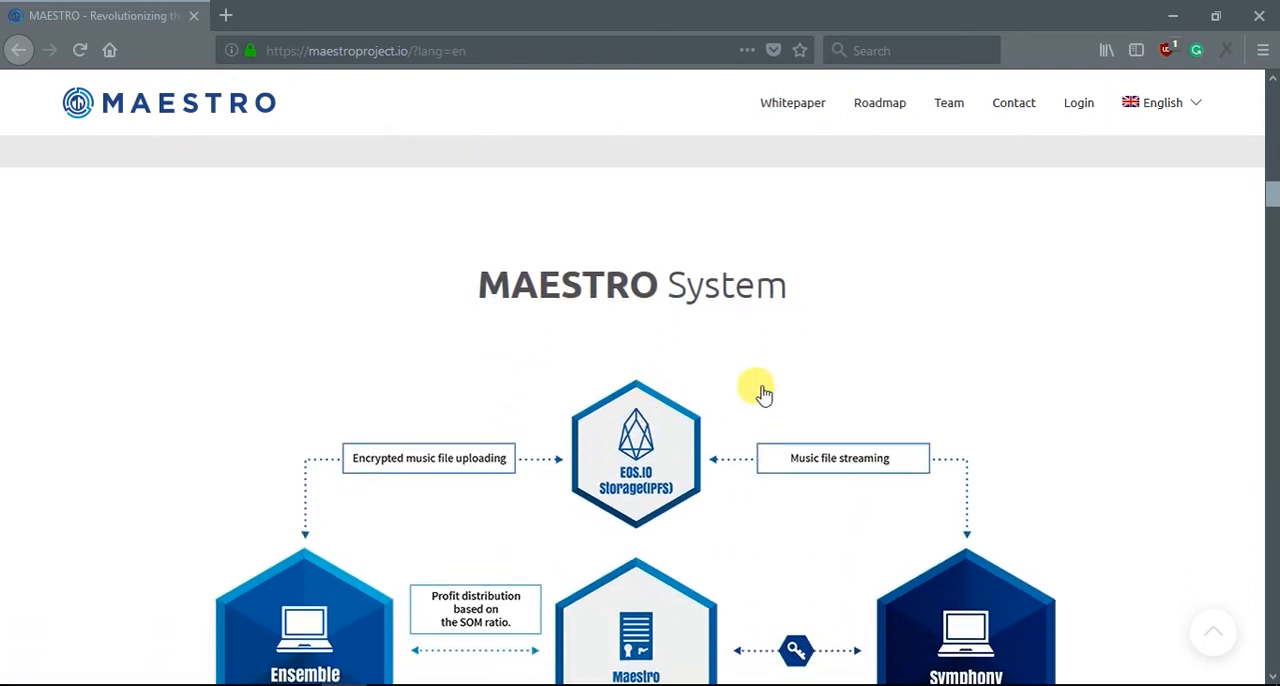
scroll("down", 3)
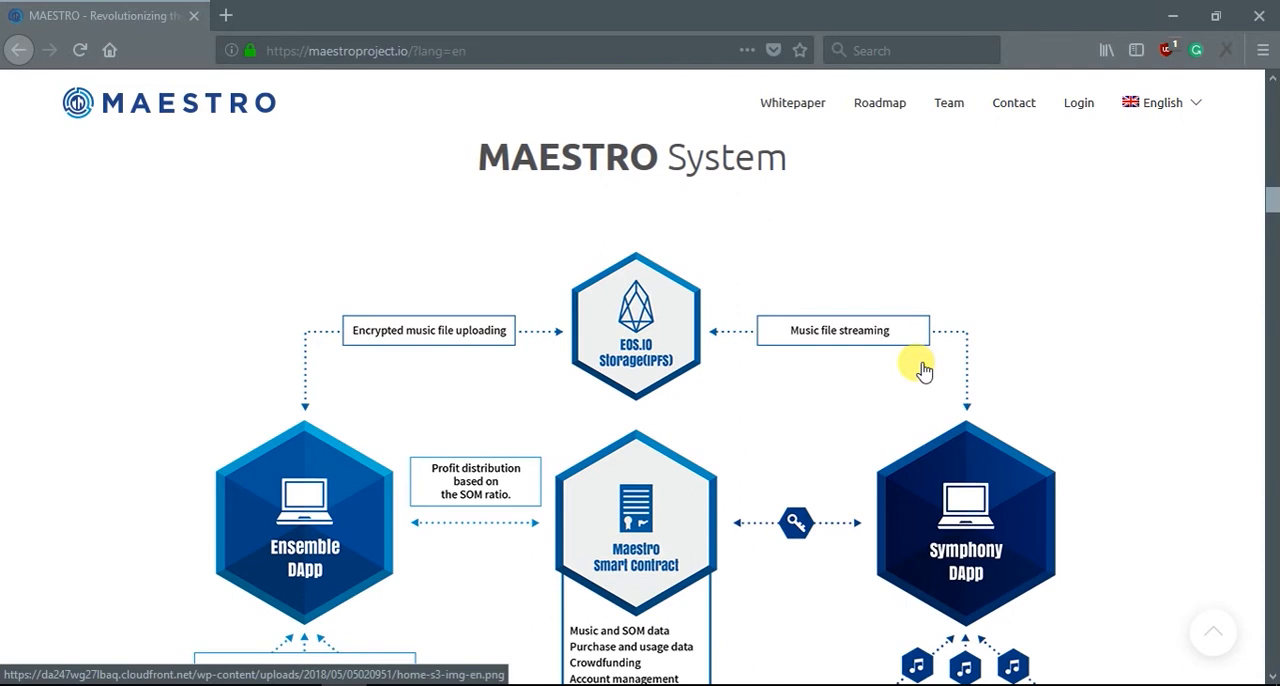
scroll("down", 3)
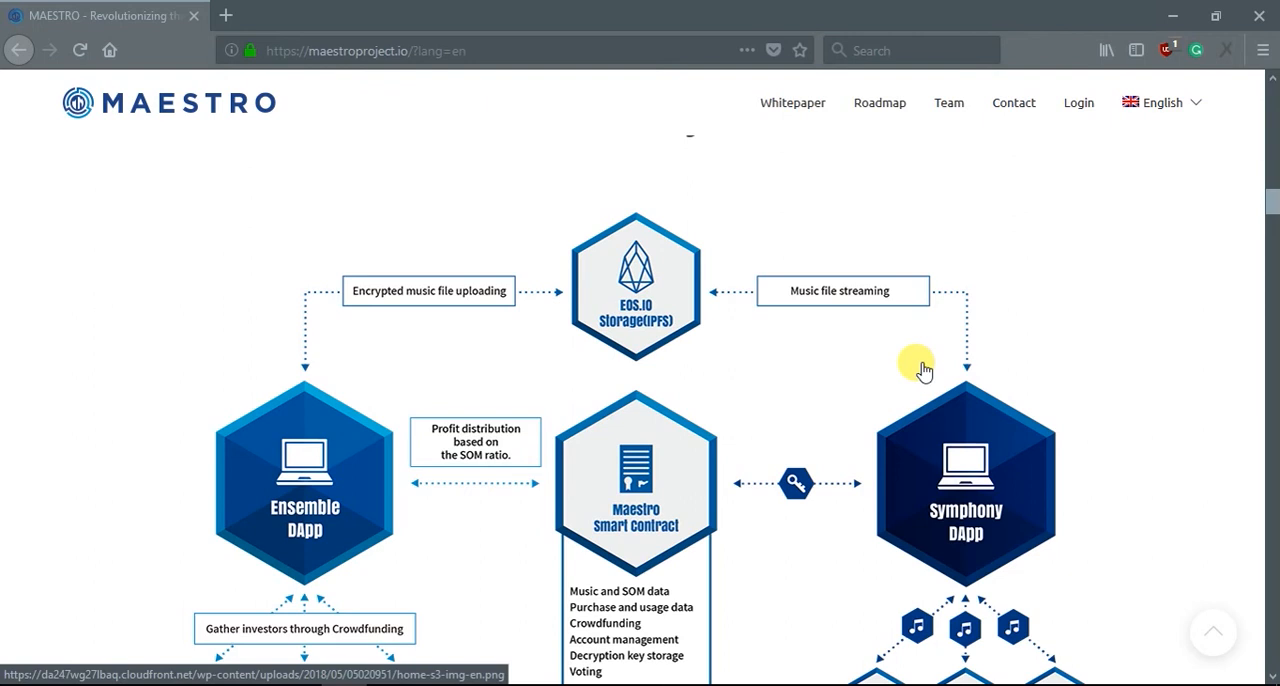
mouse_move(996, 408)
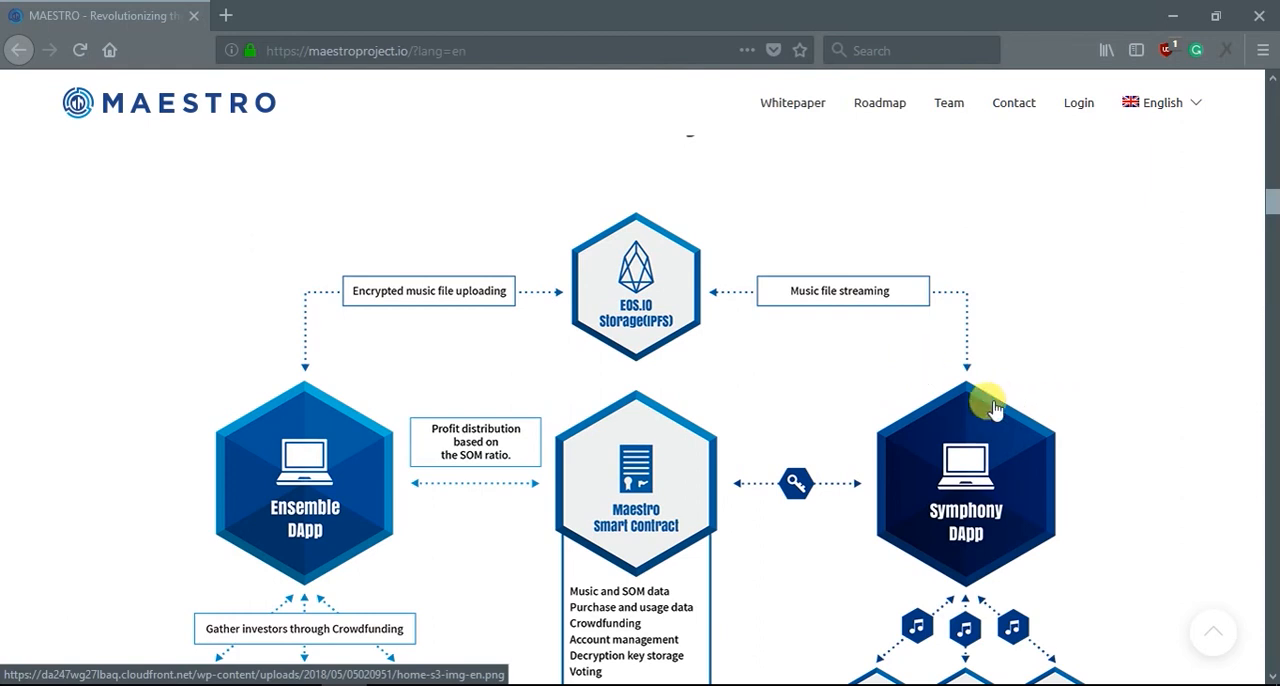
scroll("down", 3)
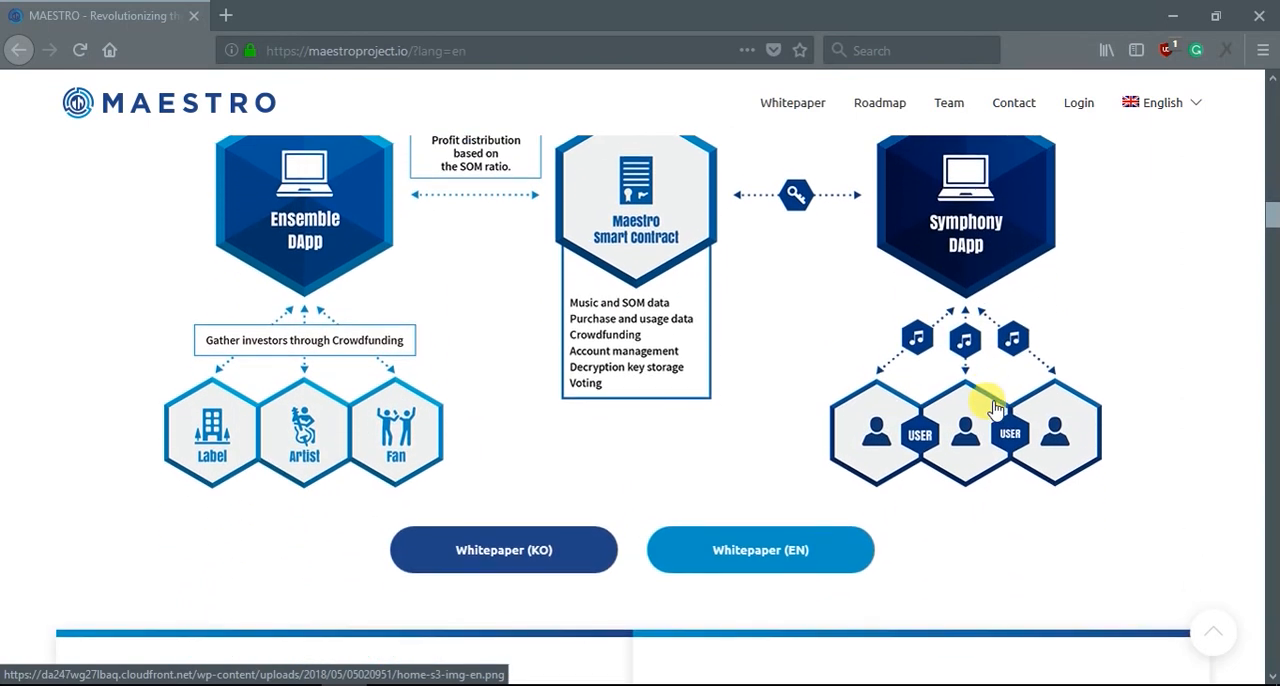
scroll("down", 3)
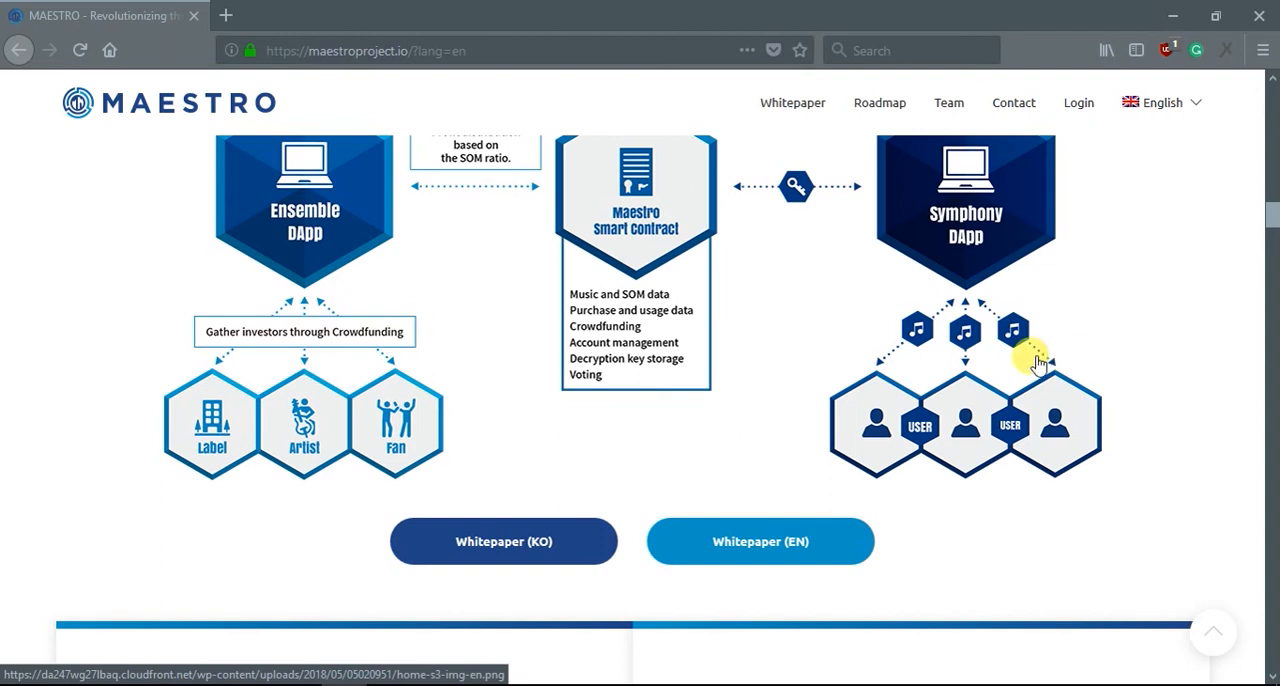
scroll("down", 3)
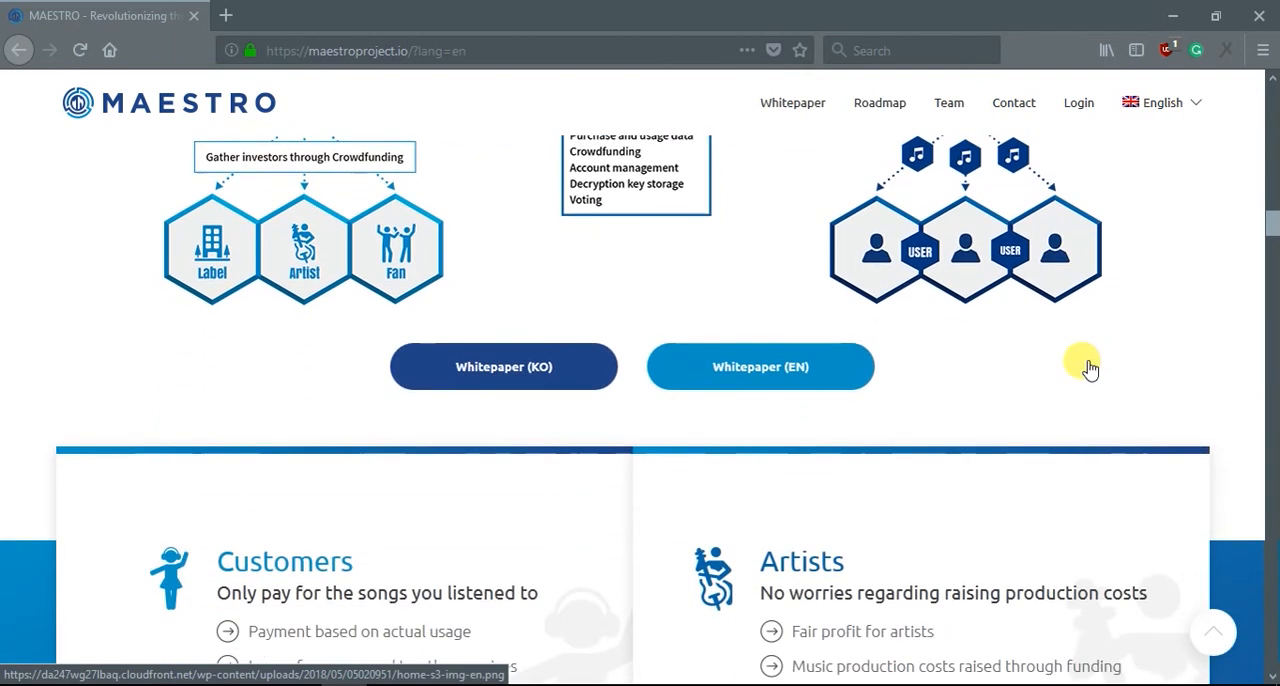
scroll("down", 3)
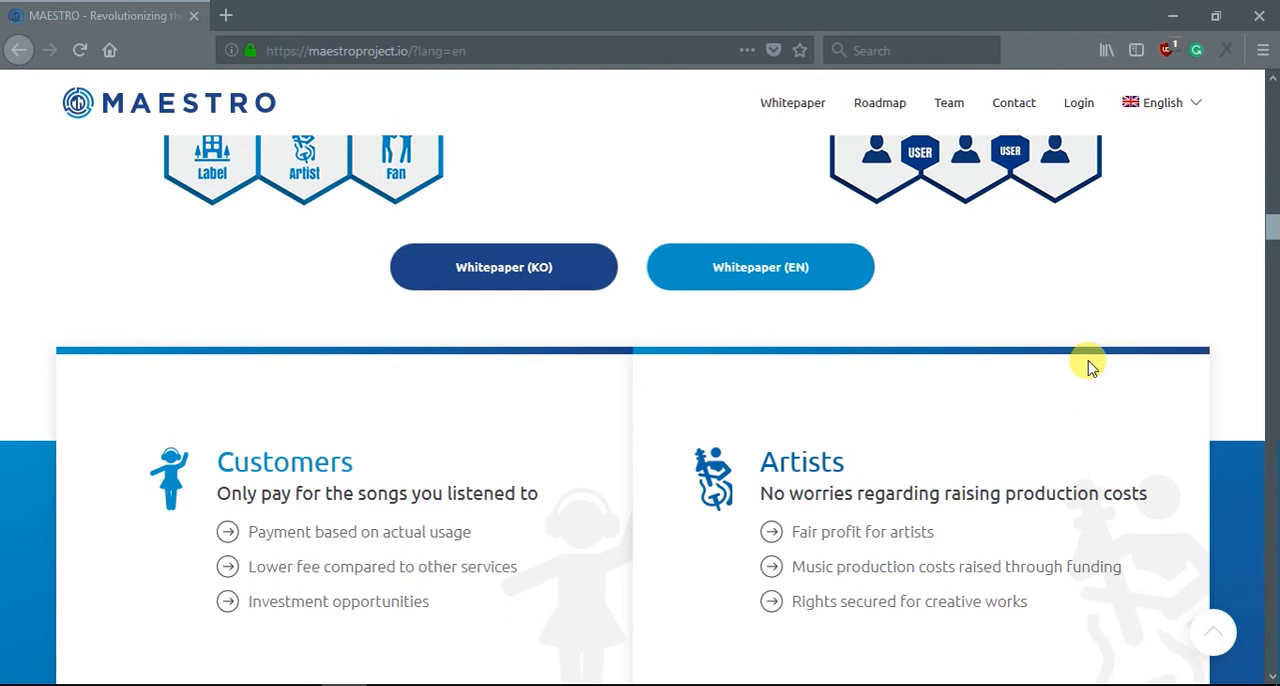
scroll("up", 3)
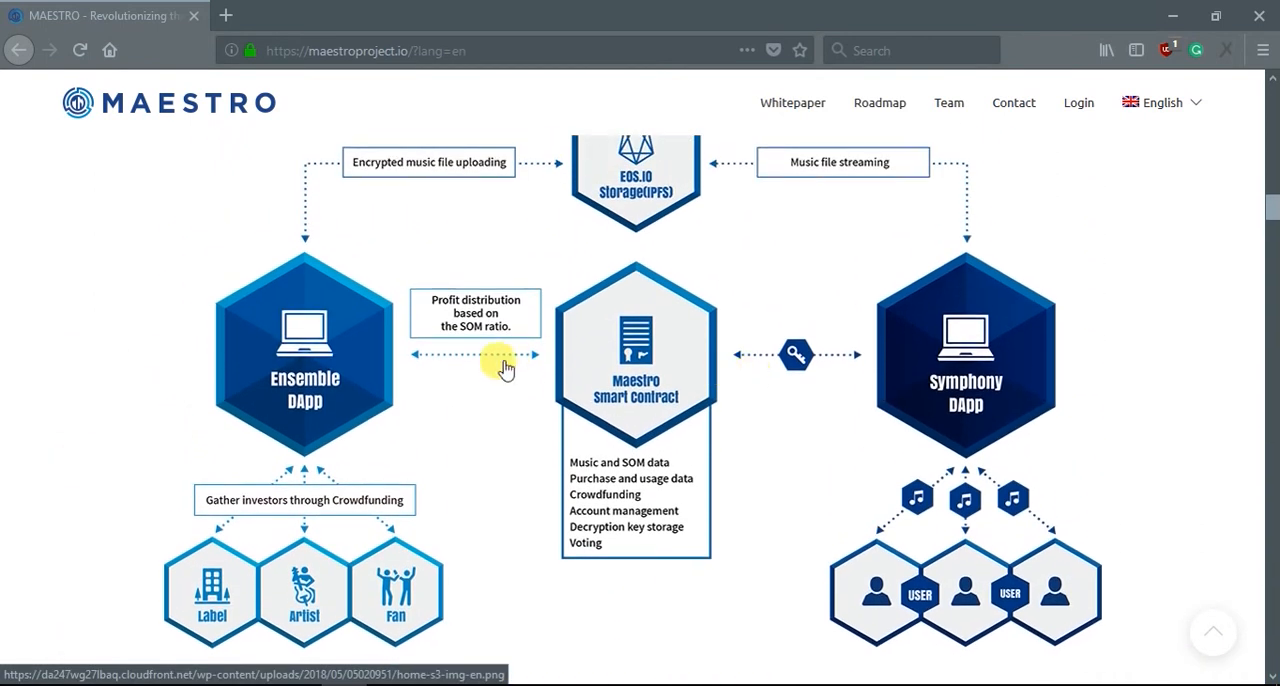
mouse_move(290, 390)
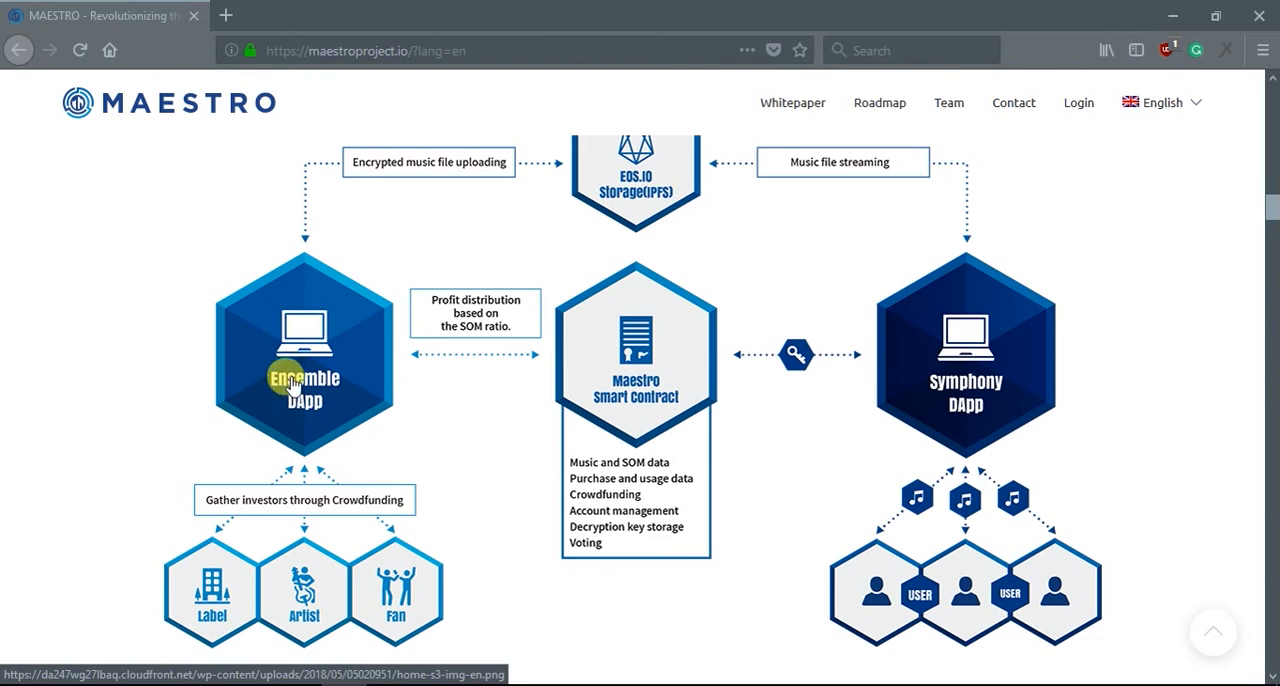
scroll("down", 3)
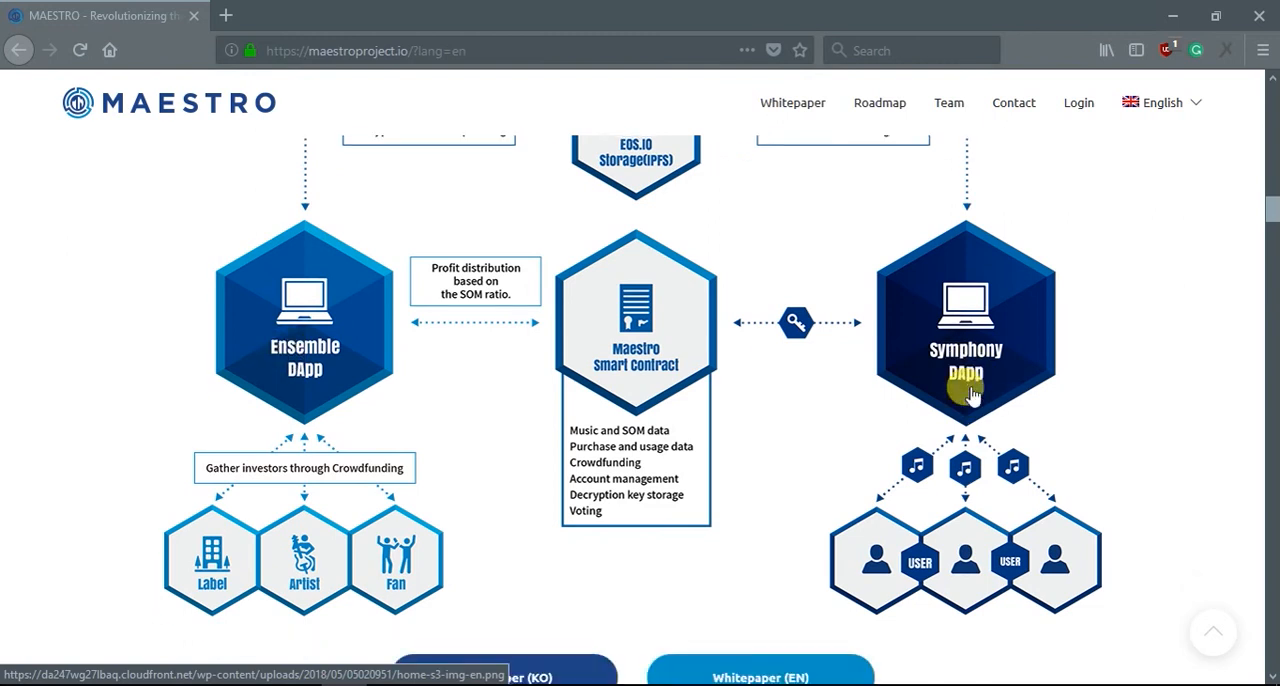
scroll("down", 3)
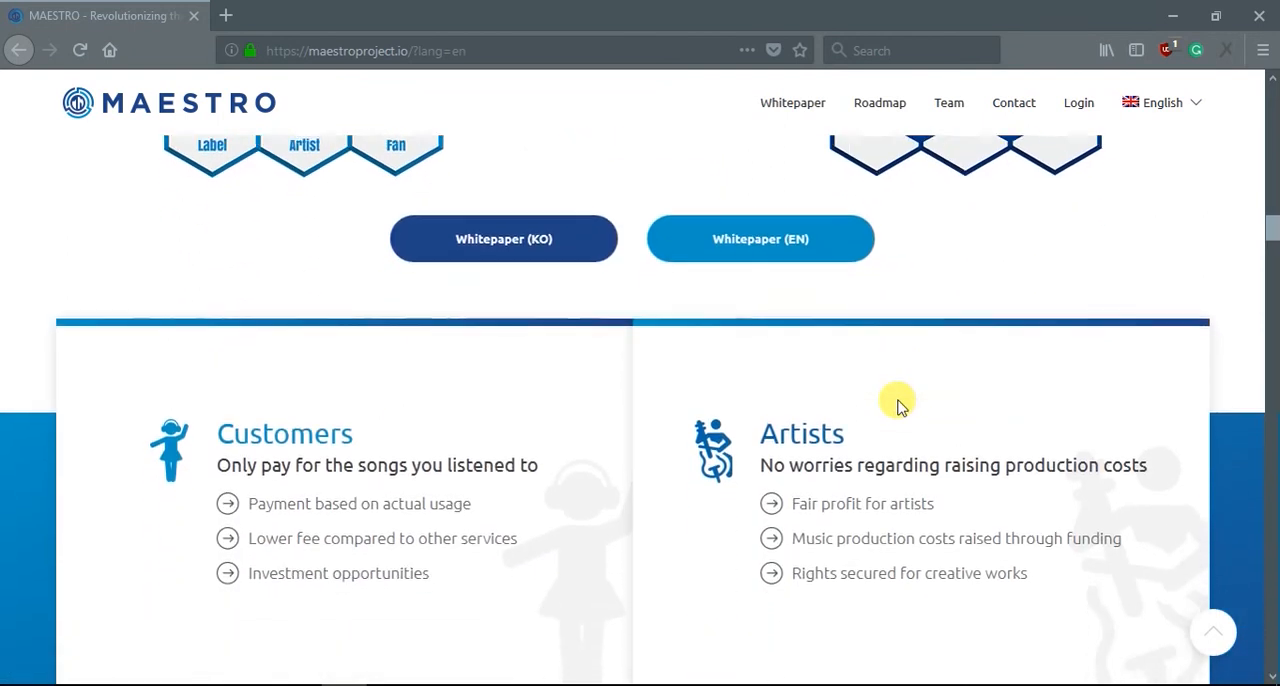
scroll("down", 3)
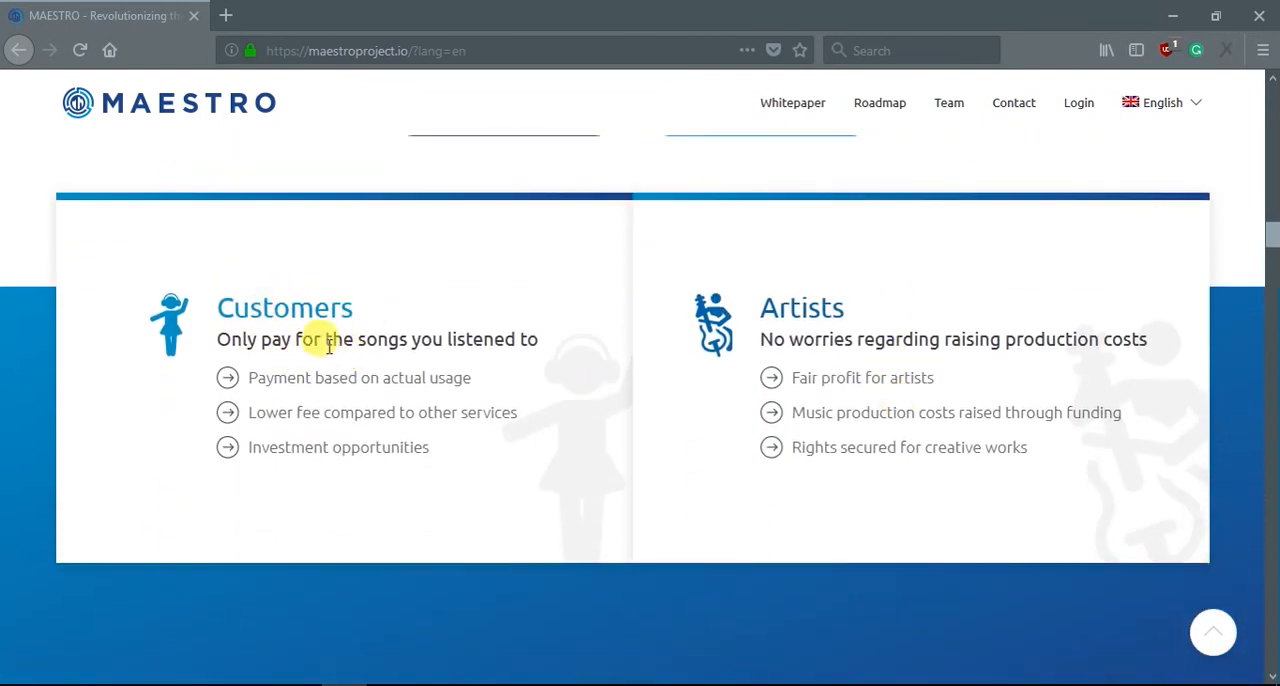
mouse_move(684, 410)
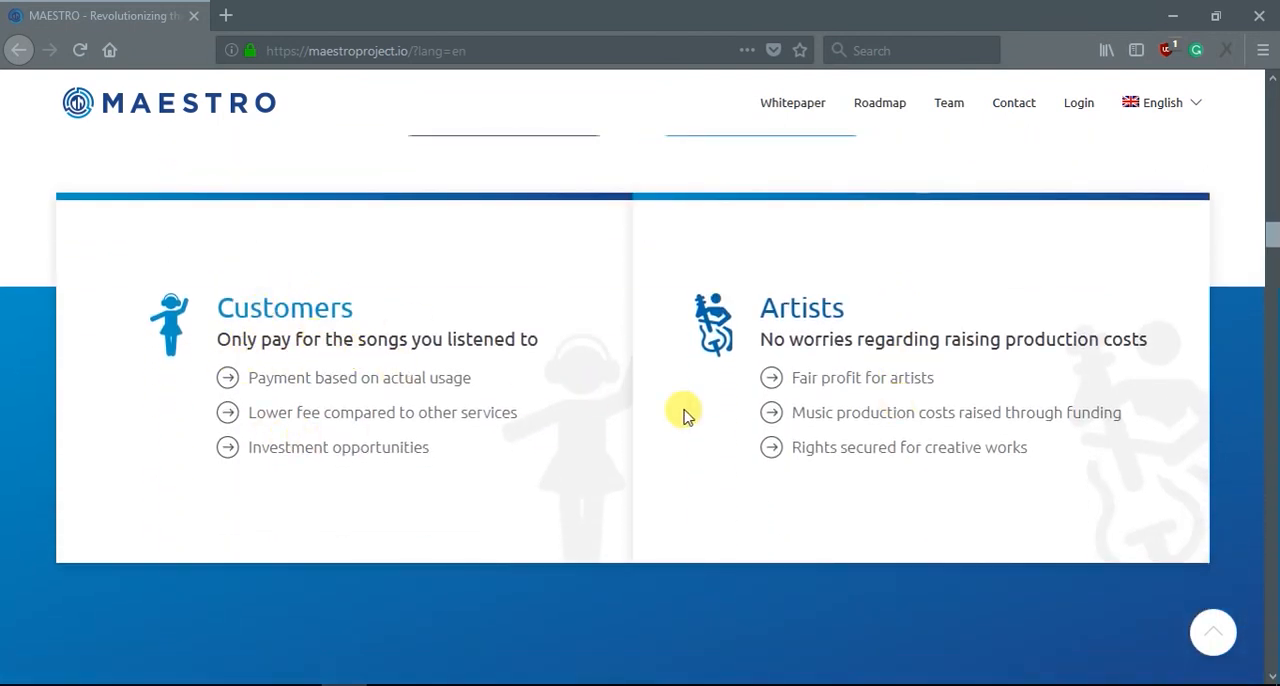
scroll("down", 3)
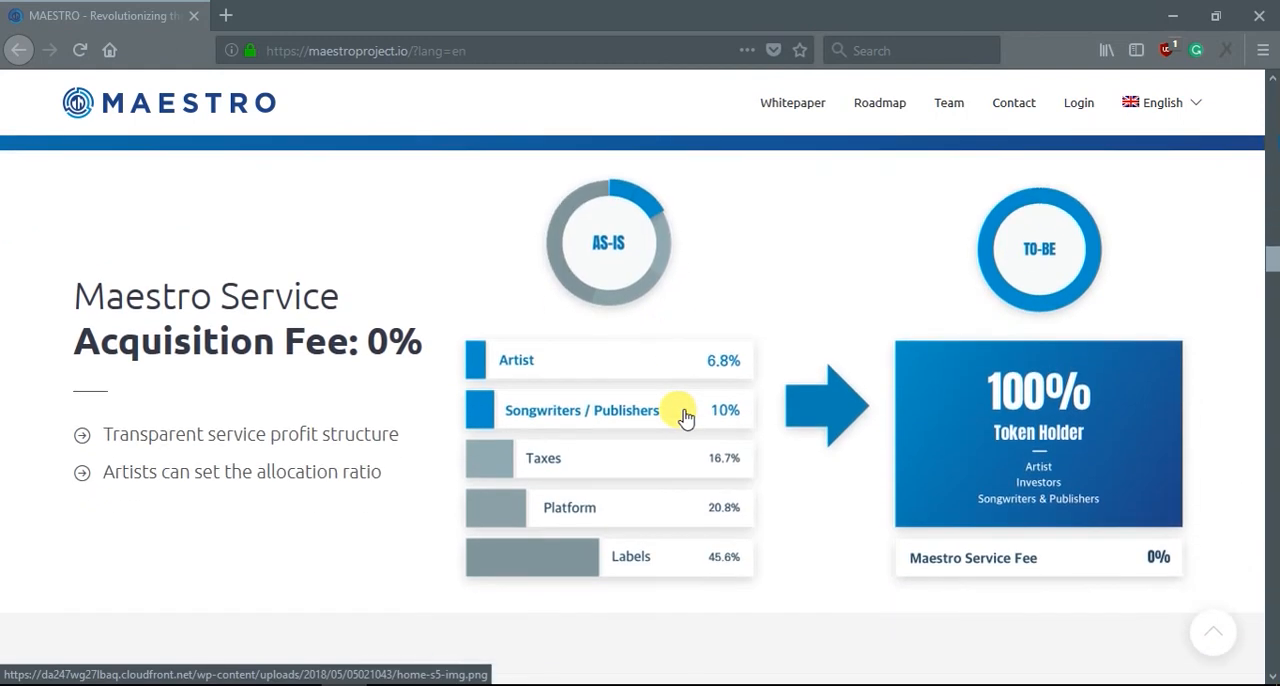
scroll("down", 3)
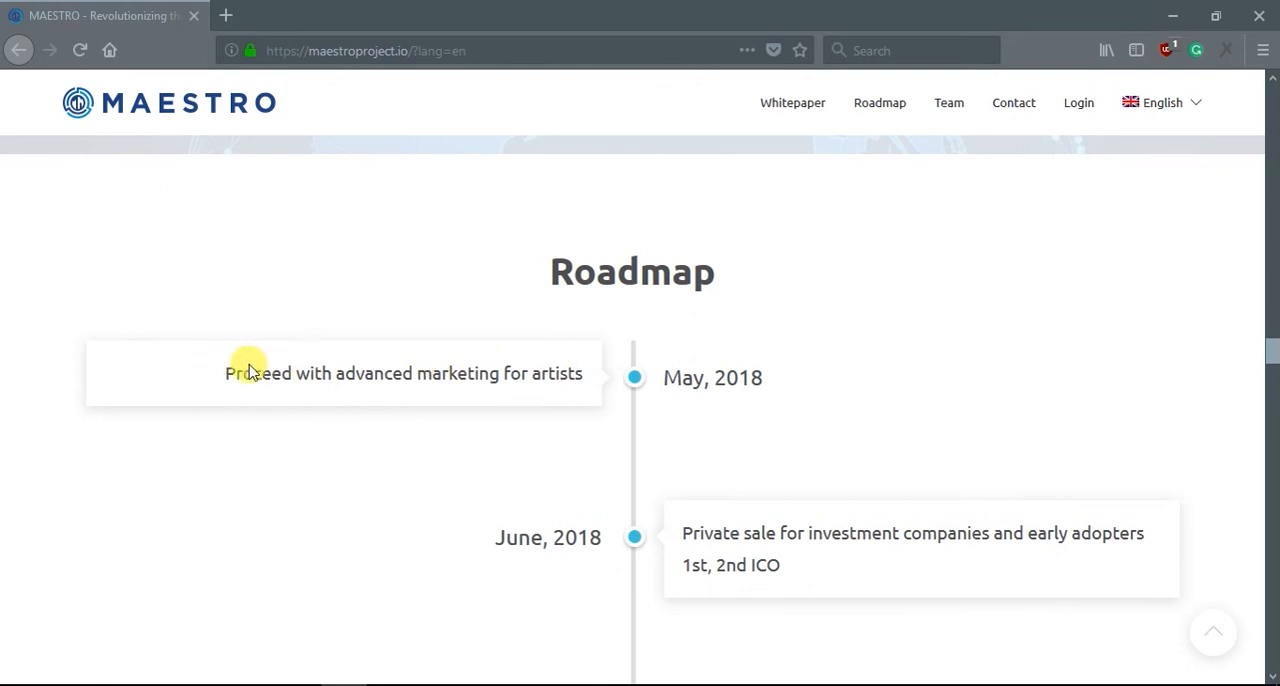
mouse_move(420, 392)
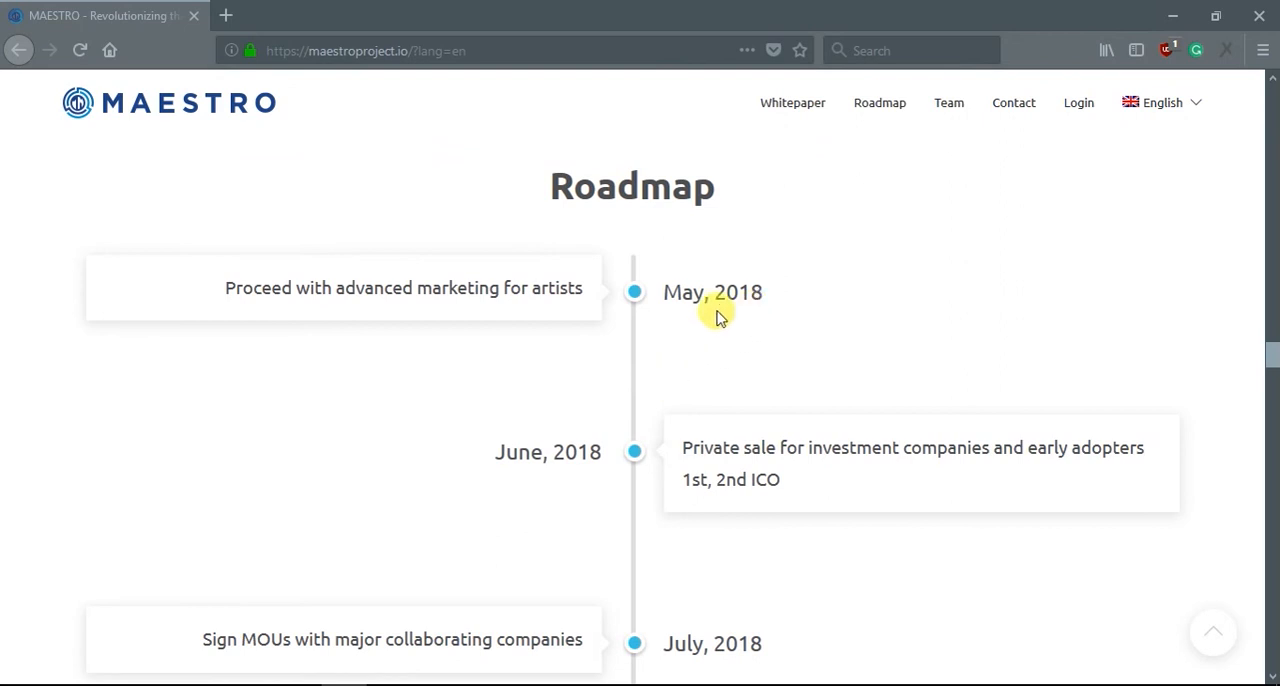
scroll("down", 3)
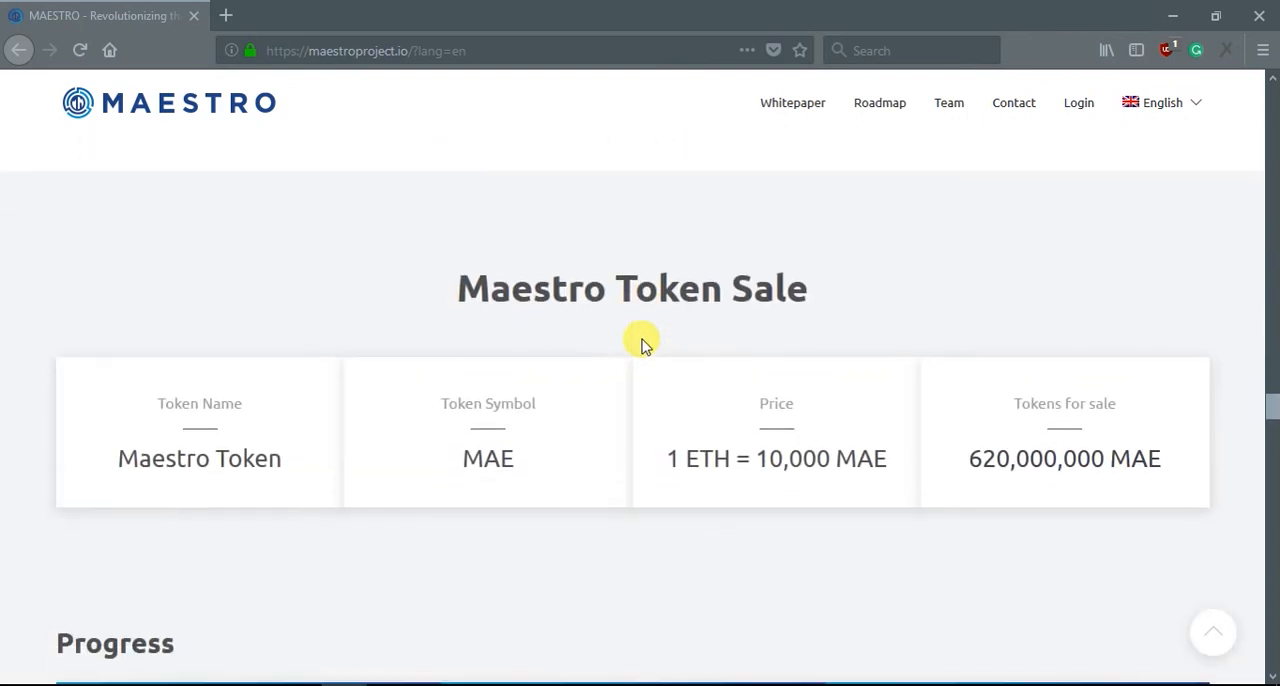
scroll("down", 3)
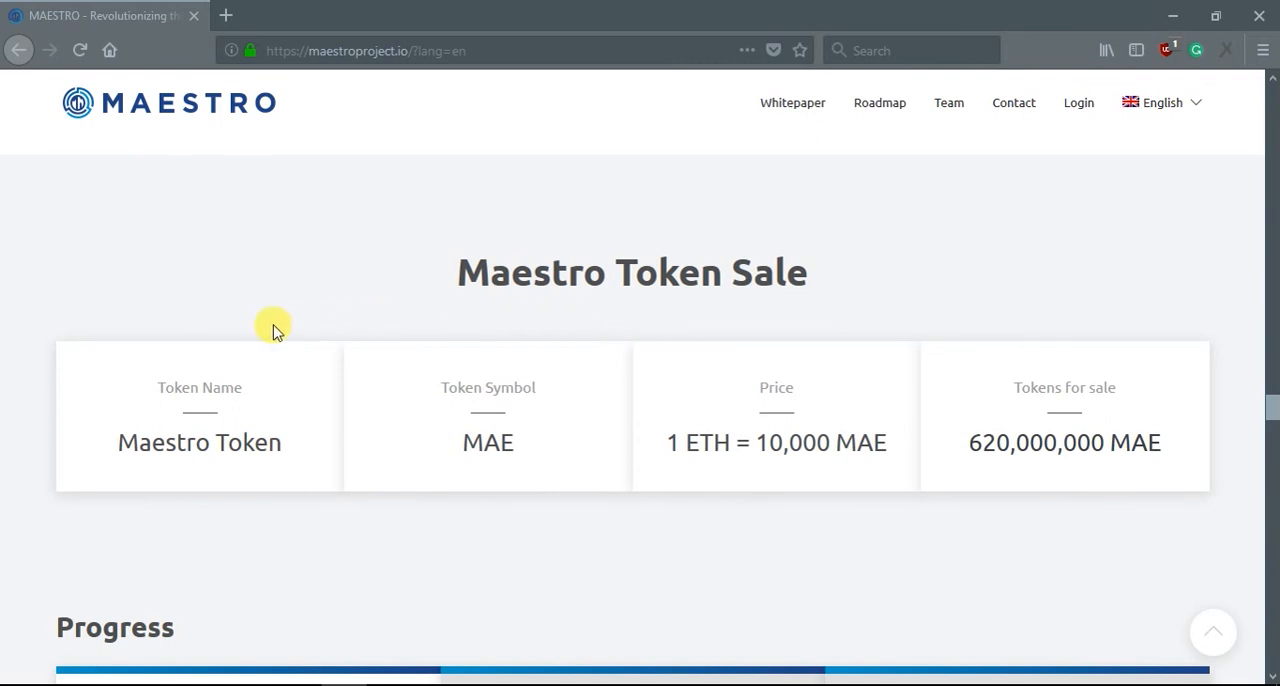
mouse_move(340, 468)
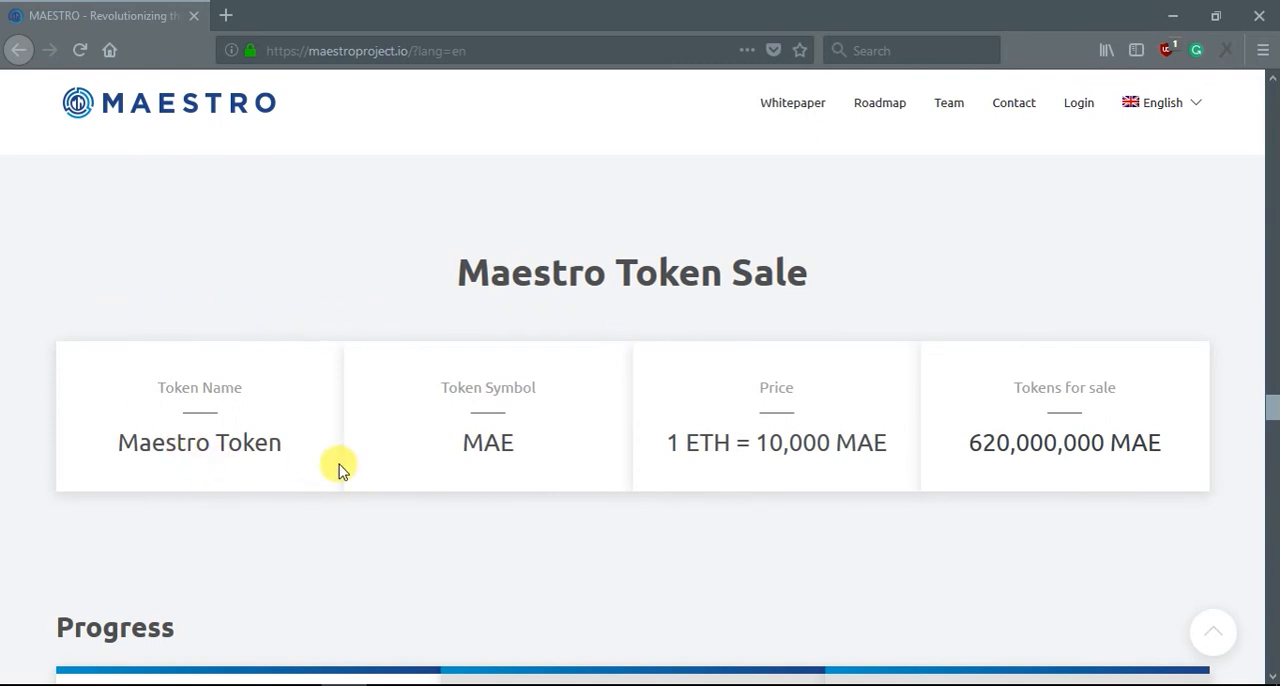
scroll("down", 3)
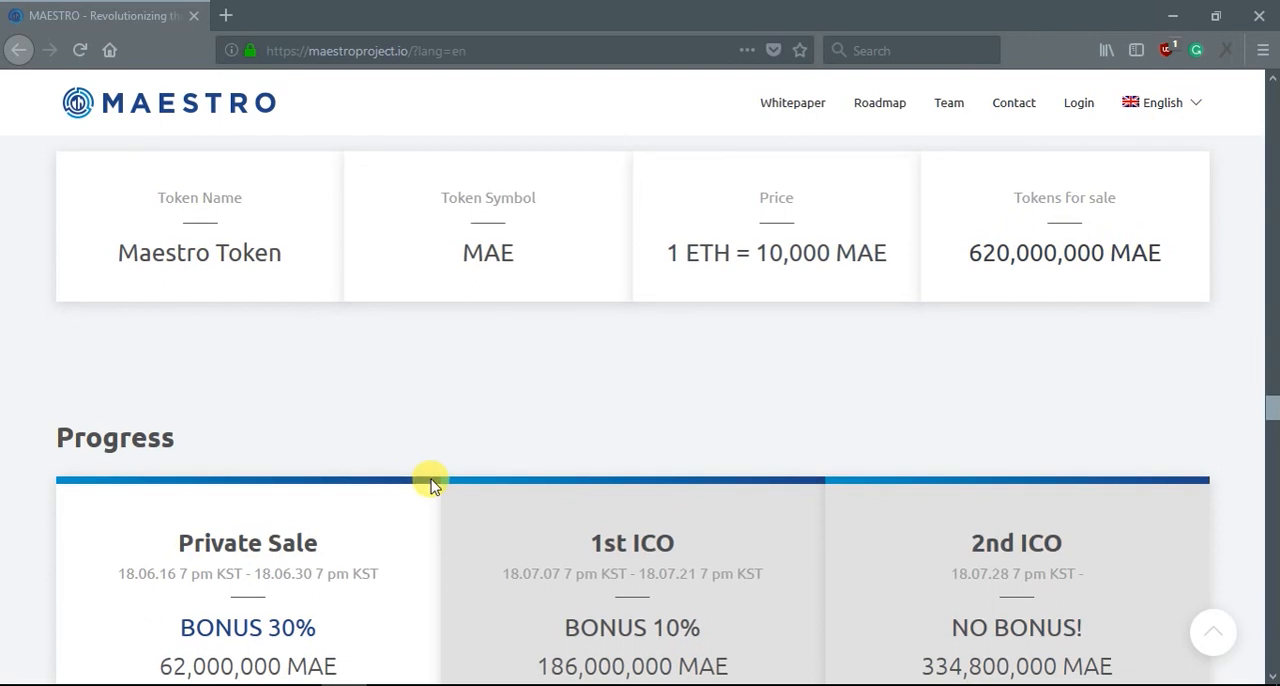
scroll("down", 3)
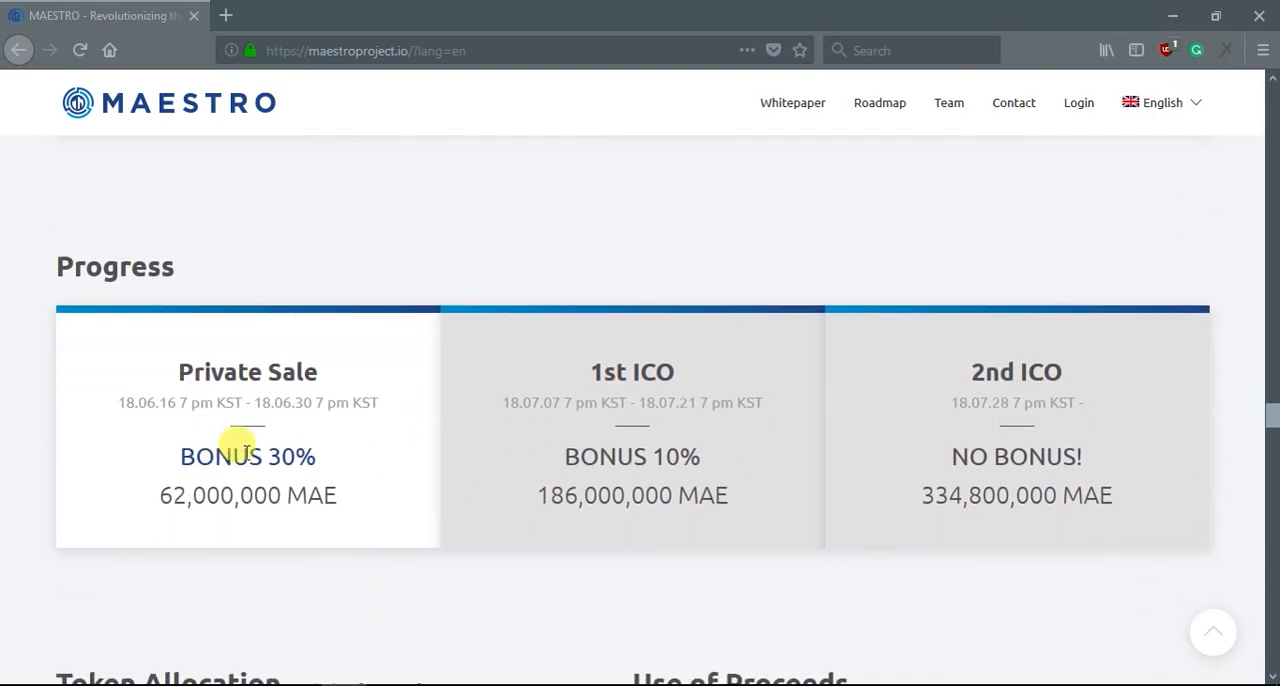
mouse_move(650, 402)
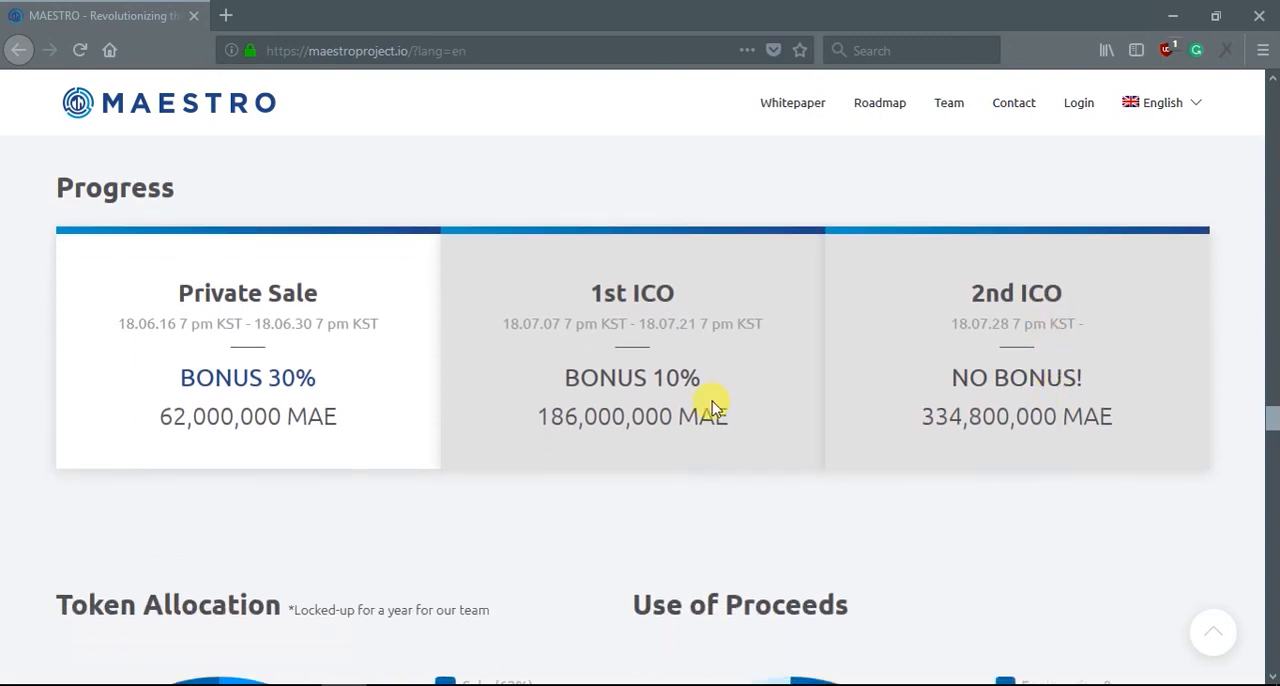
scroll("down", 3)
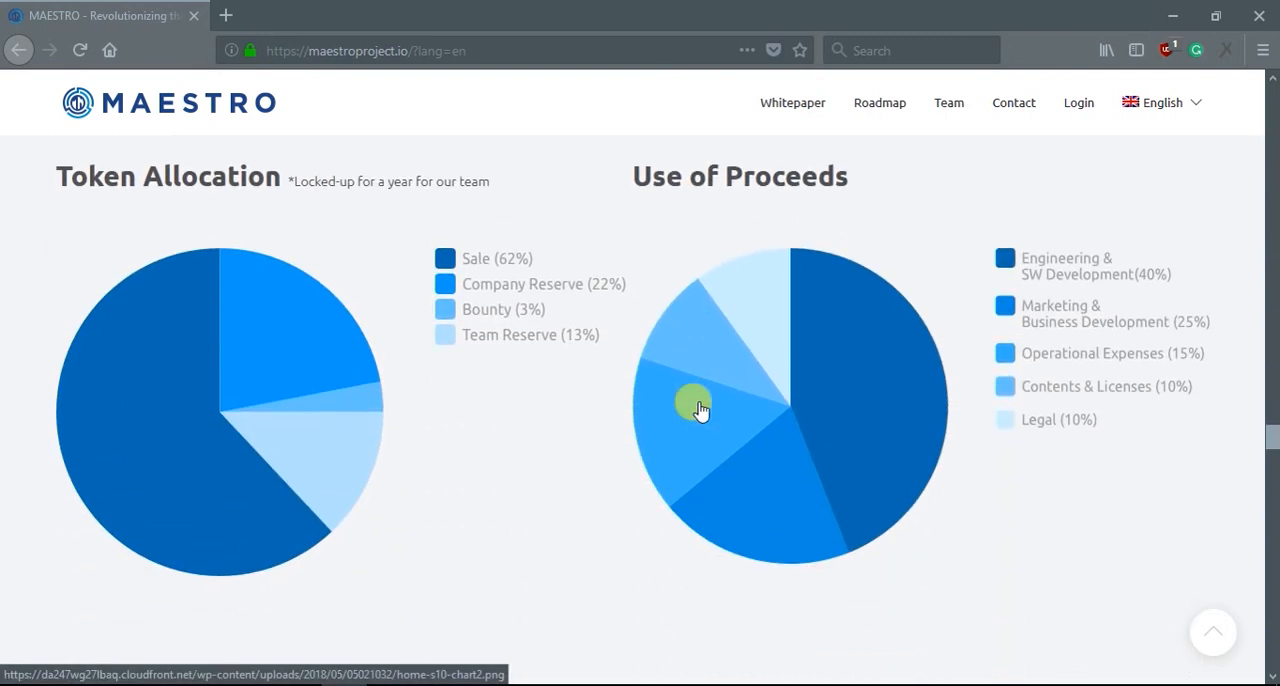
scroll("down", 3)
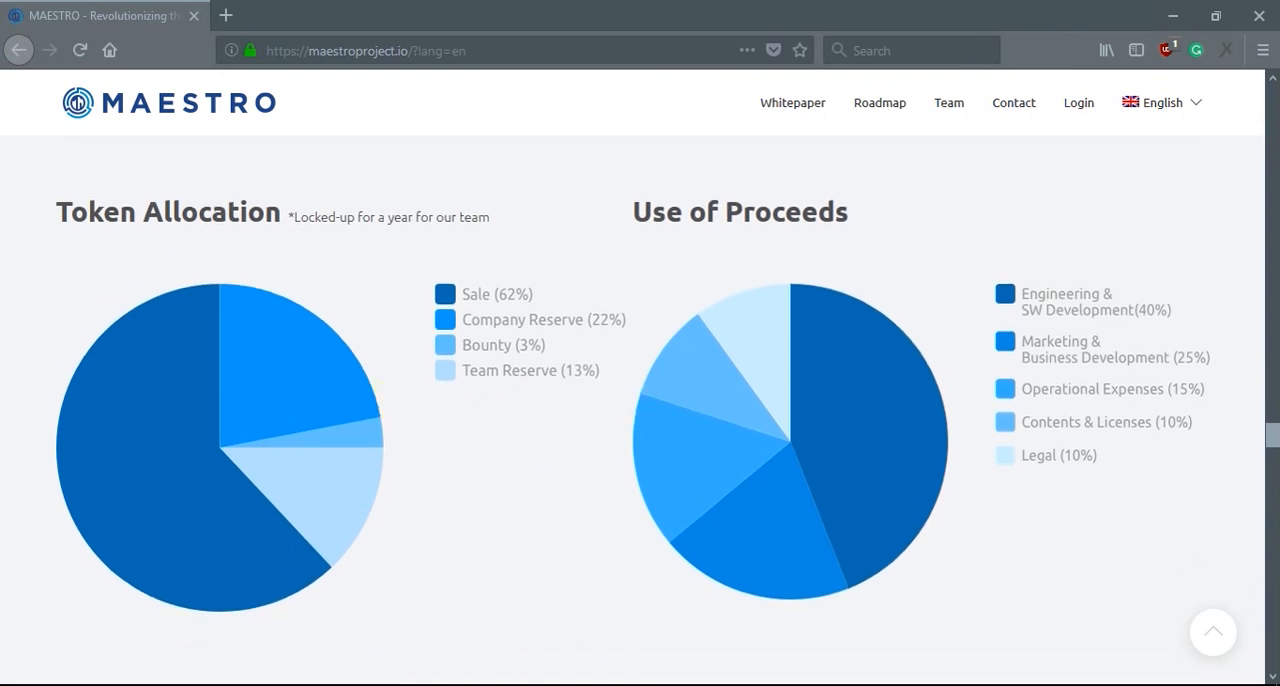
scroll("down", 3)
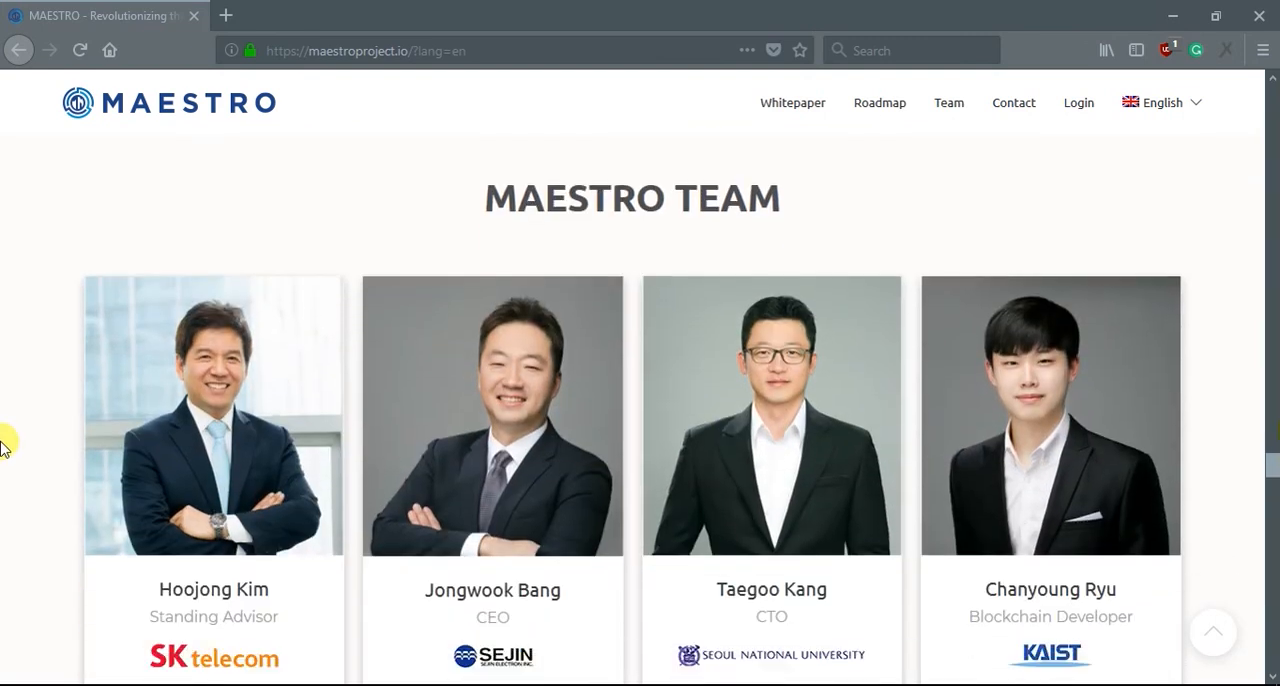
scroll("down", 3)
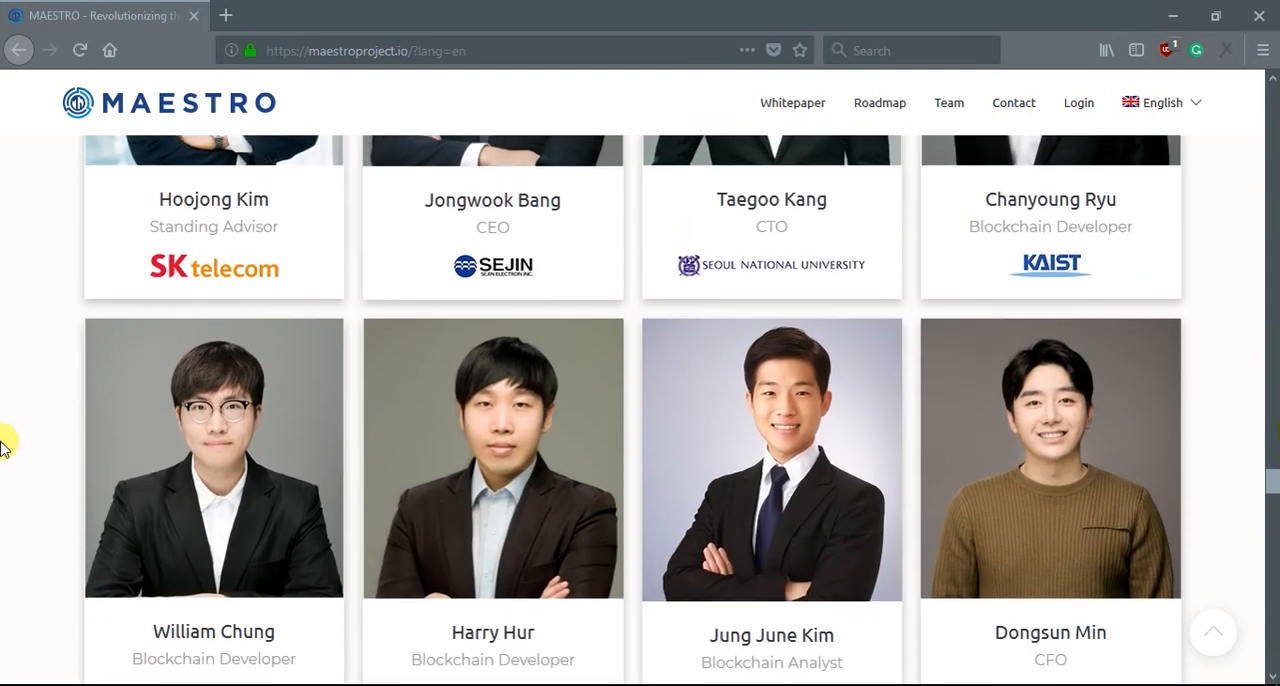
scroll("down", 3)
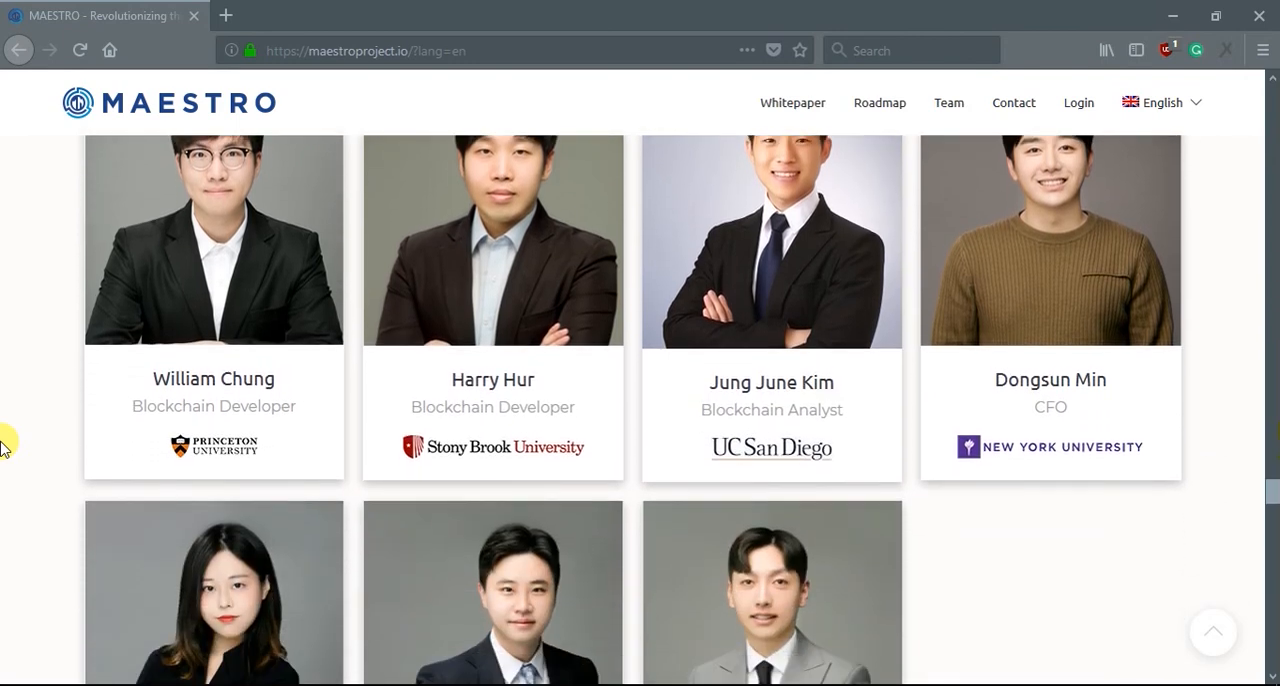
scroll("down", 3)
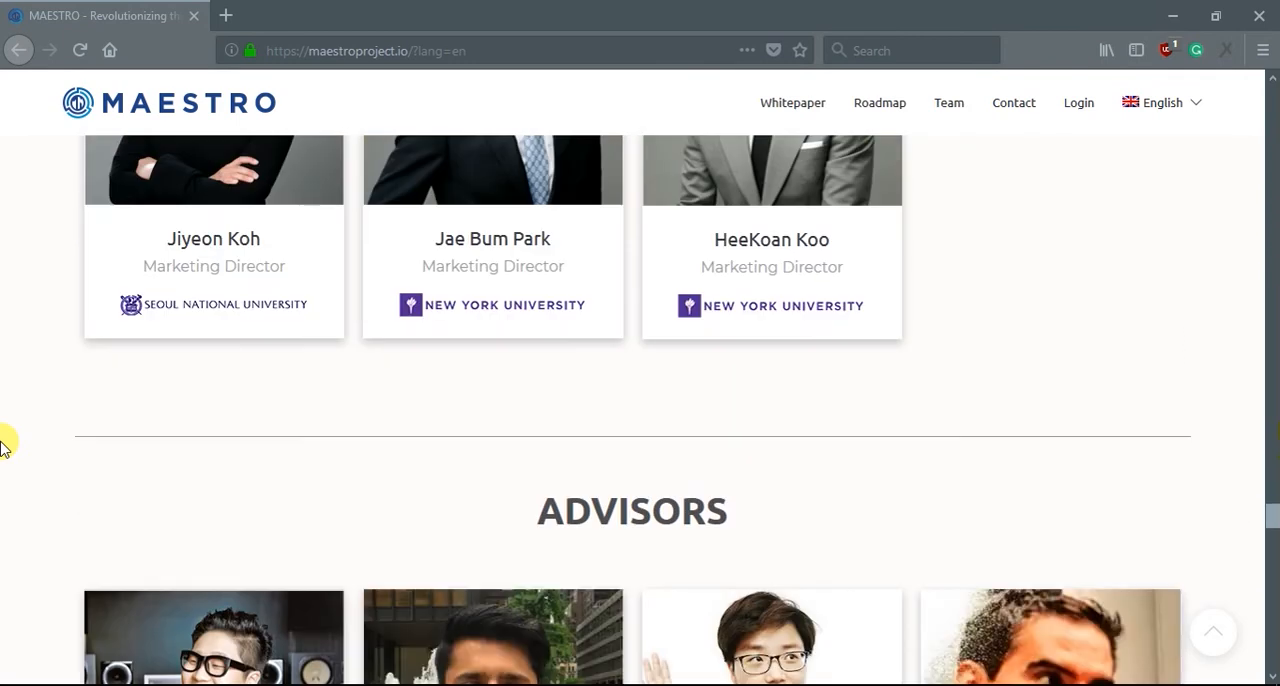
scroll("down", 3)
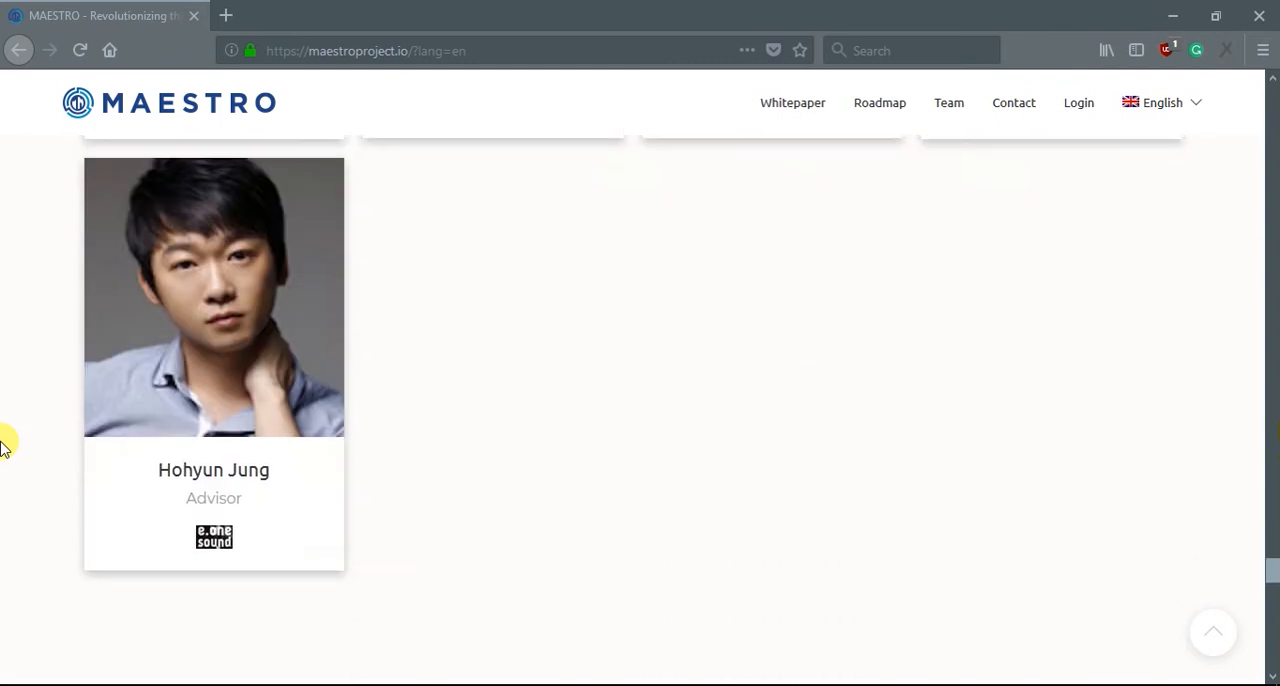
scroll("down", 3)
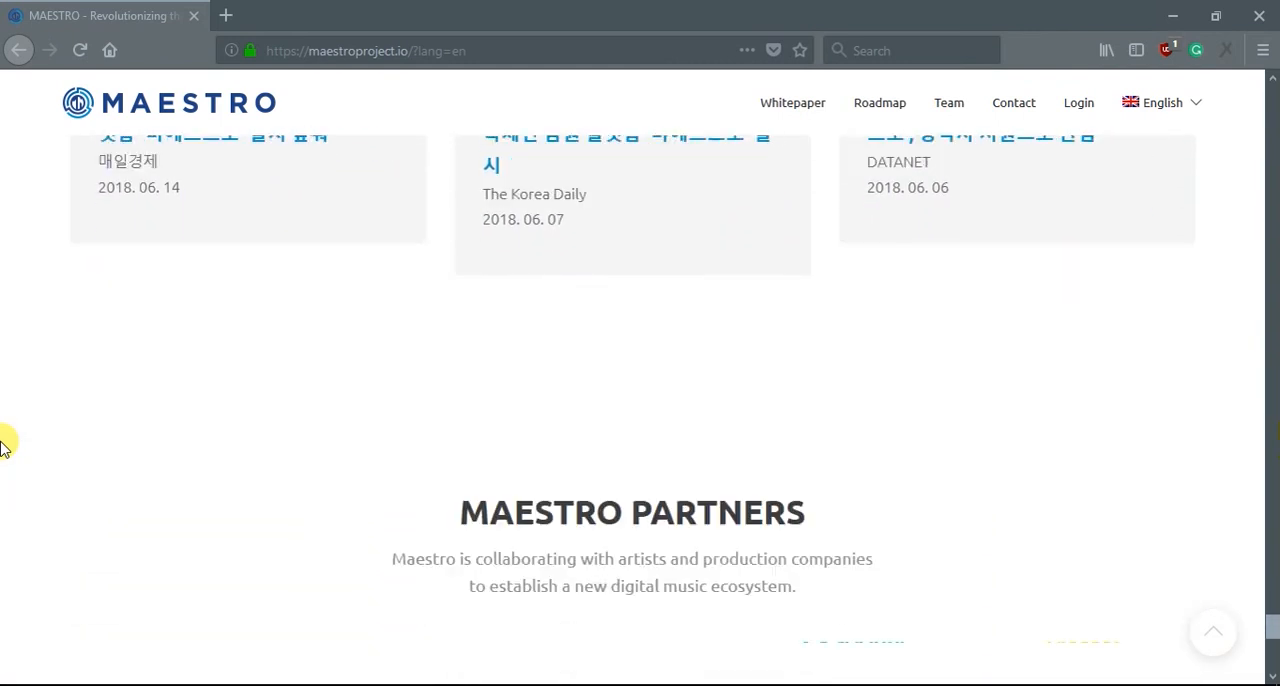
scroll("down", 3)
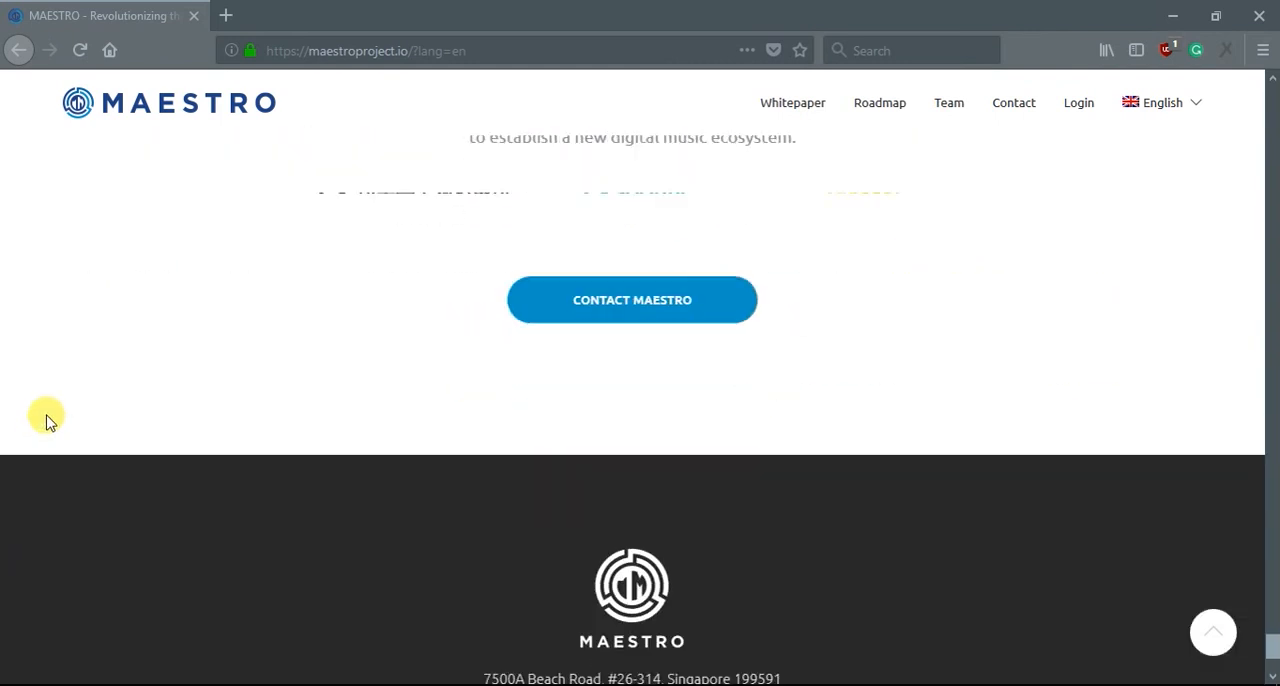
scroll("down", 3)
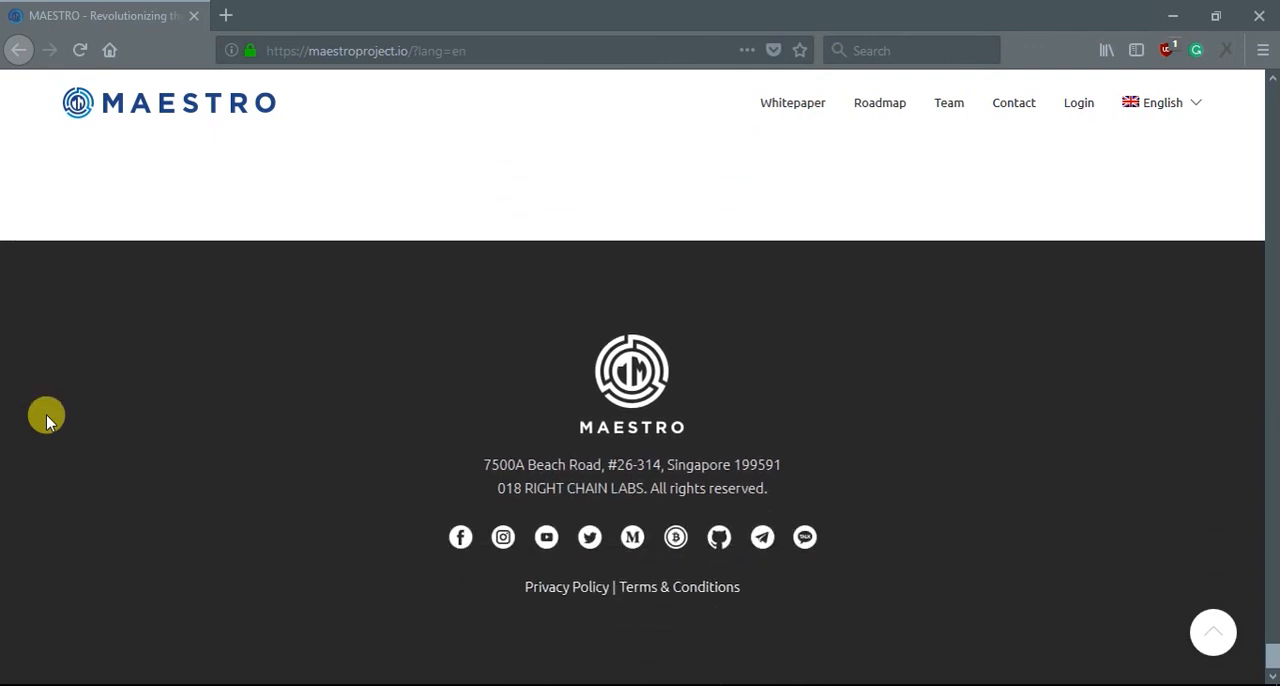
scroll("up", 3)
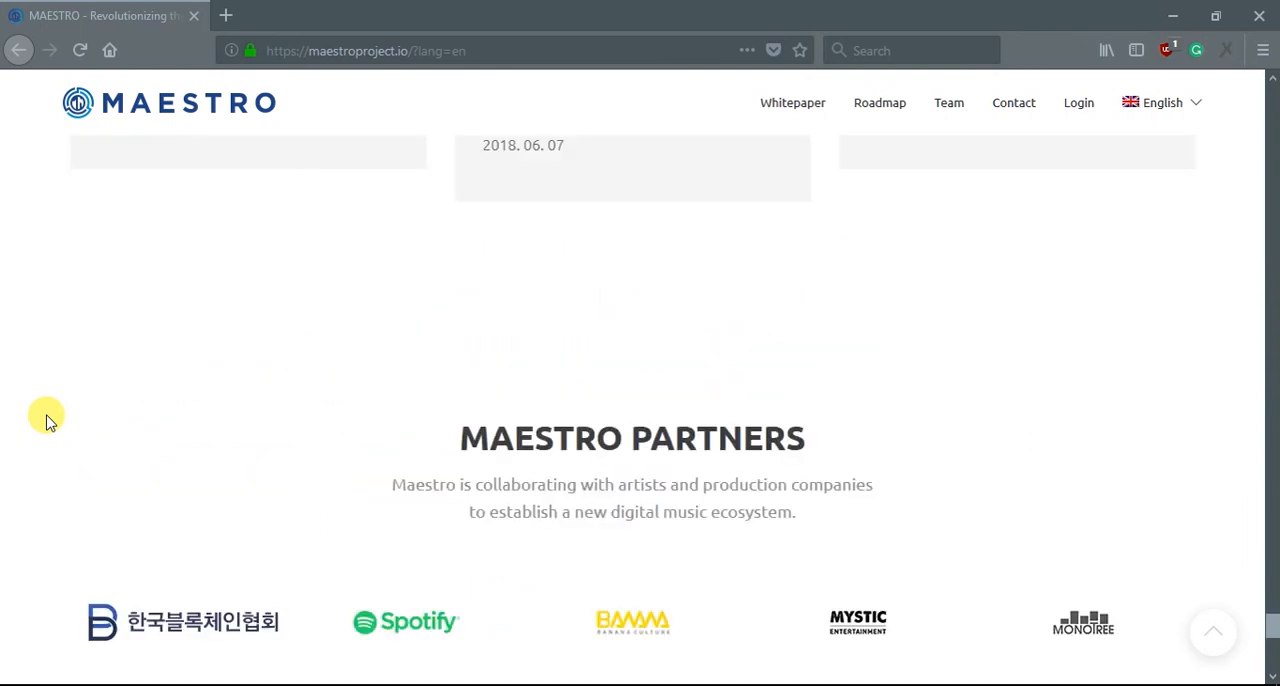
scroll("up", 3)
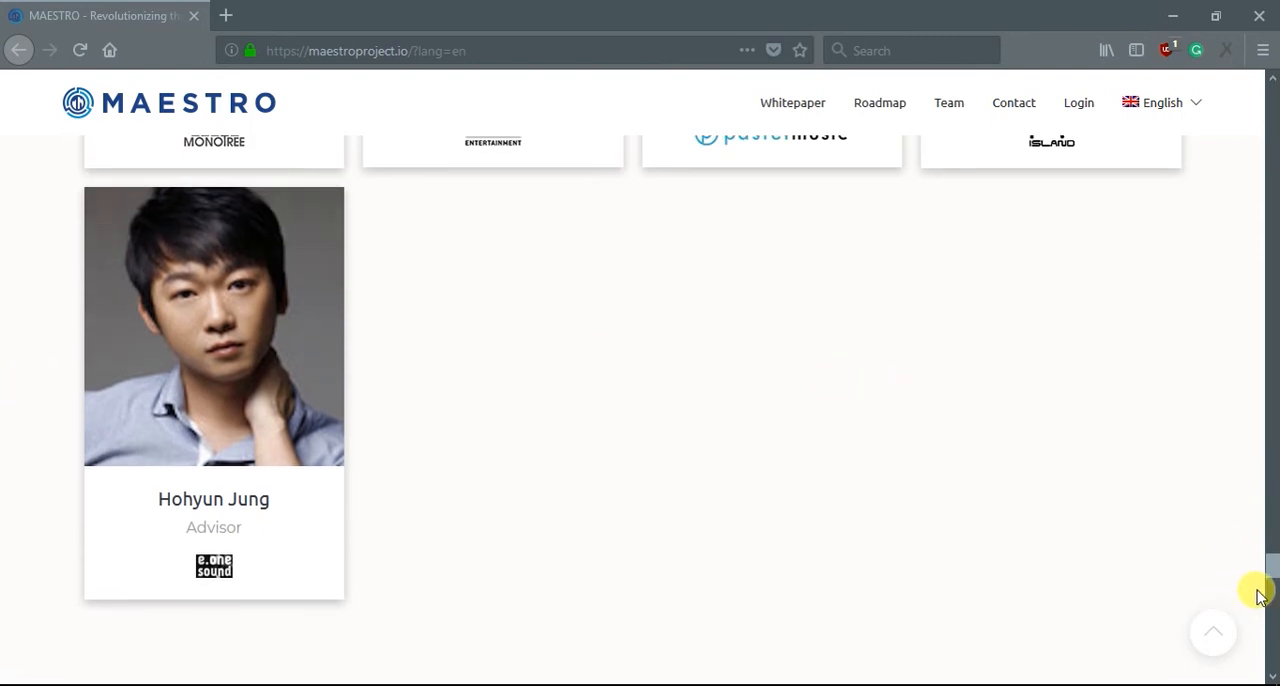
scroll("up", 3)
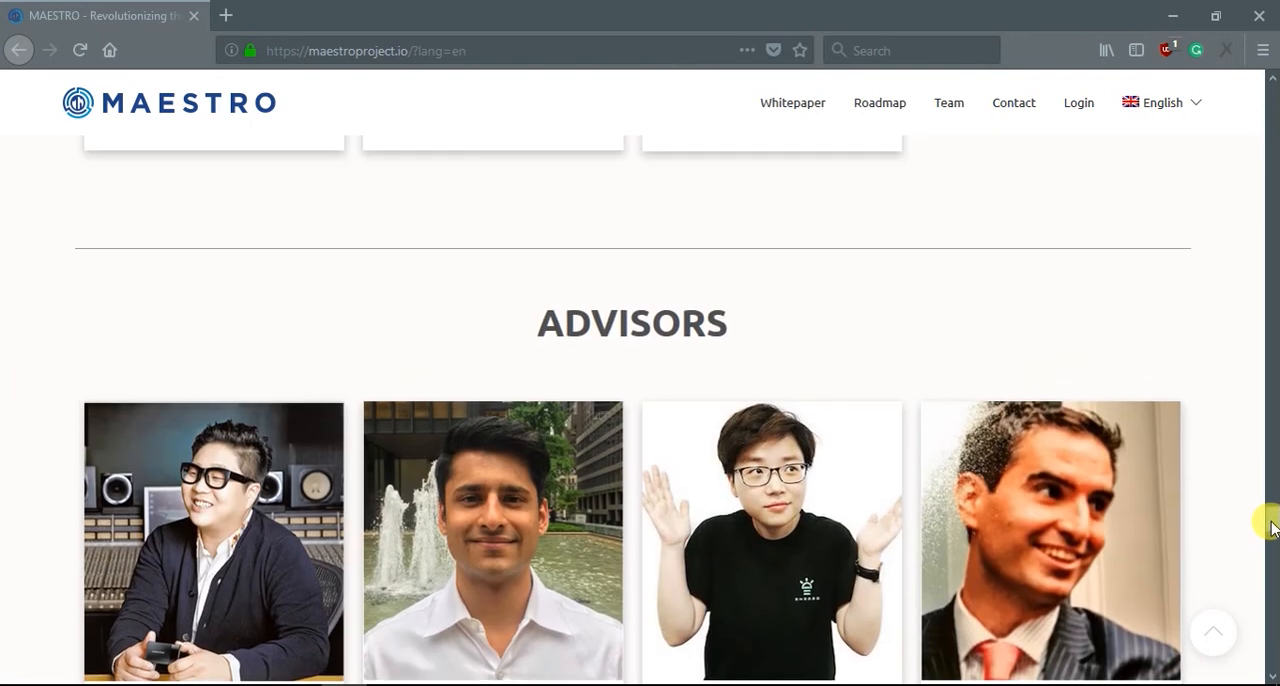
scroll("up", 3)
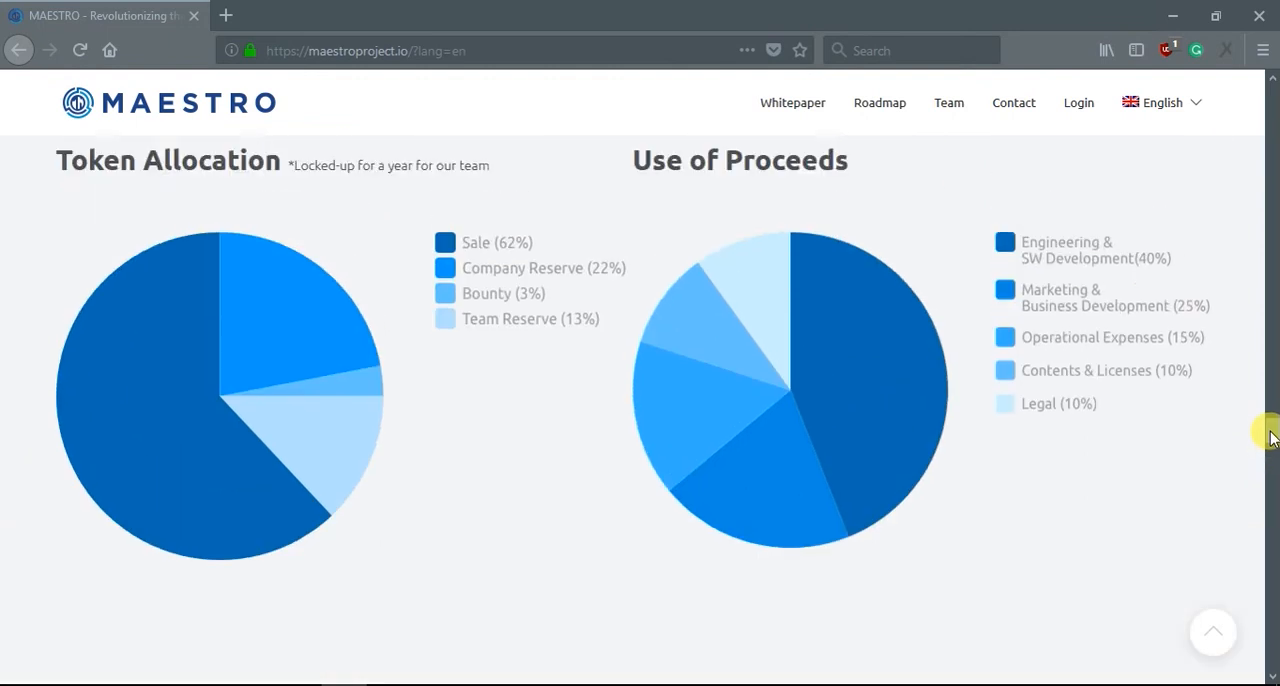
scroll("down", 3)
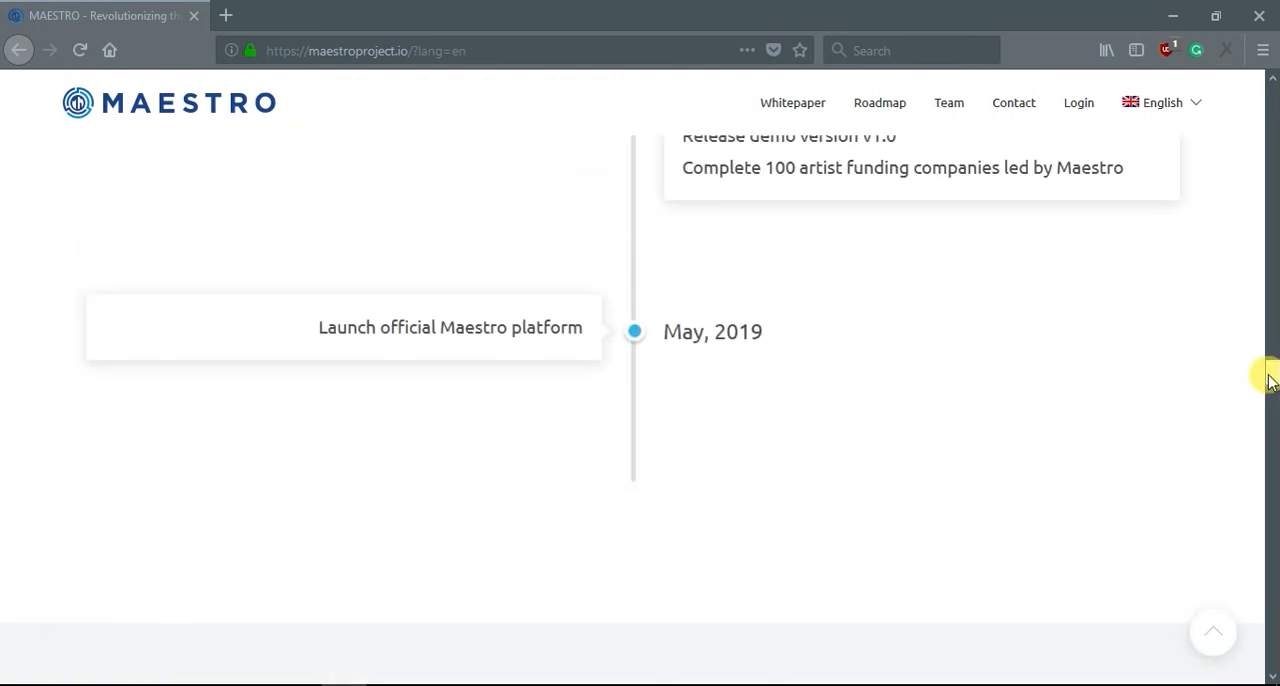
scroll("up", 3)
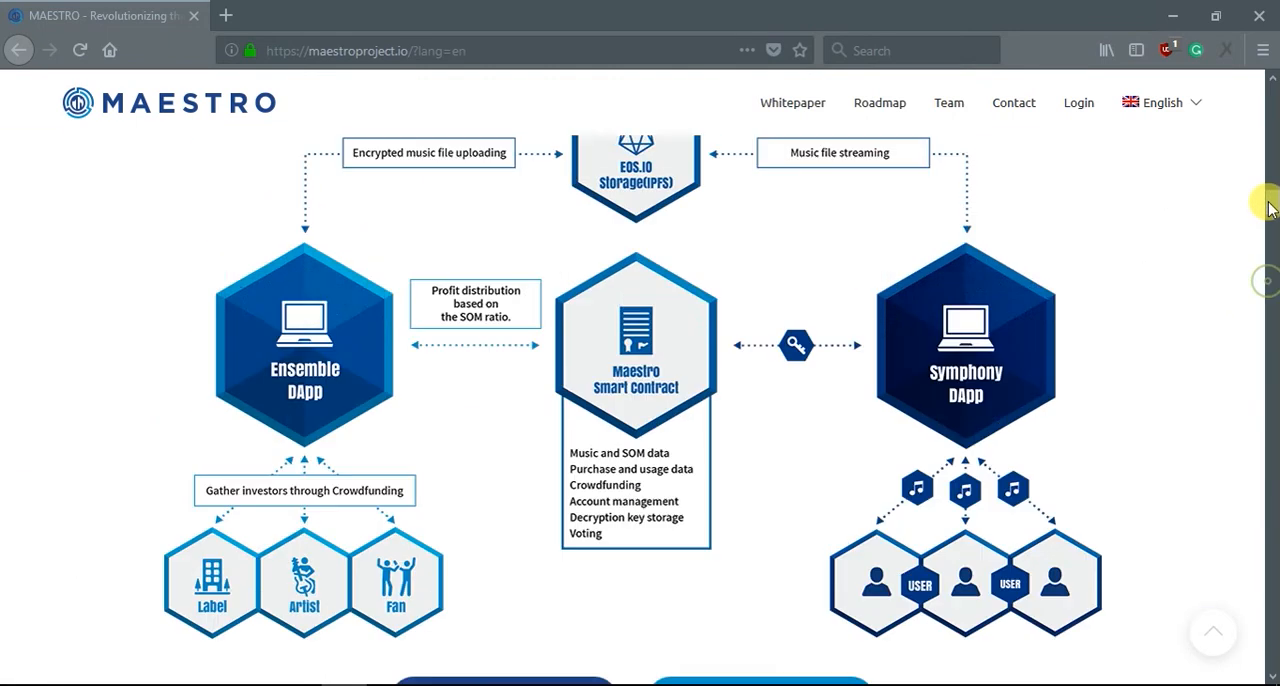
scroll("up", 3)
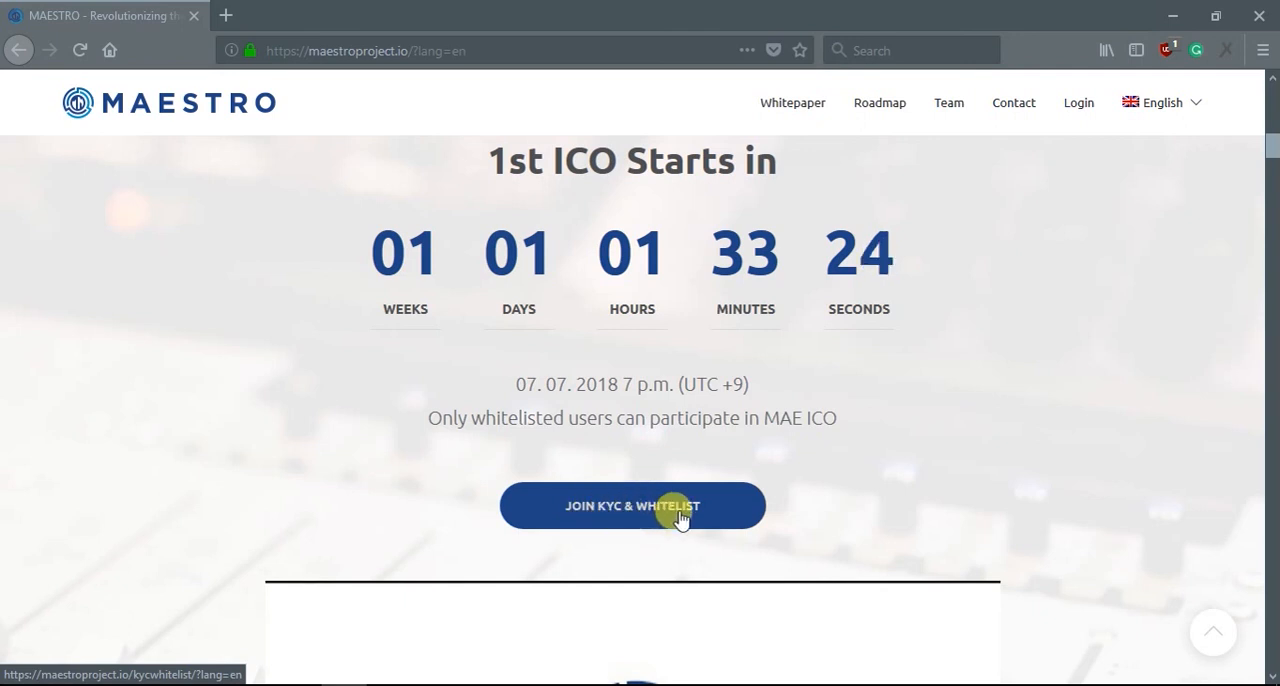
mouse_move(852, 502)
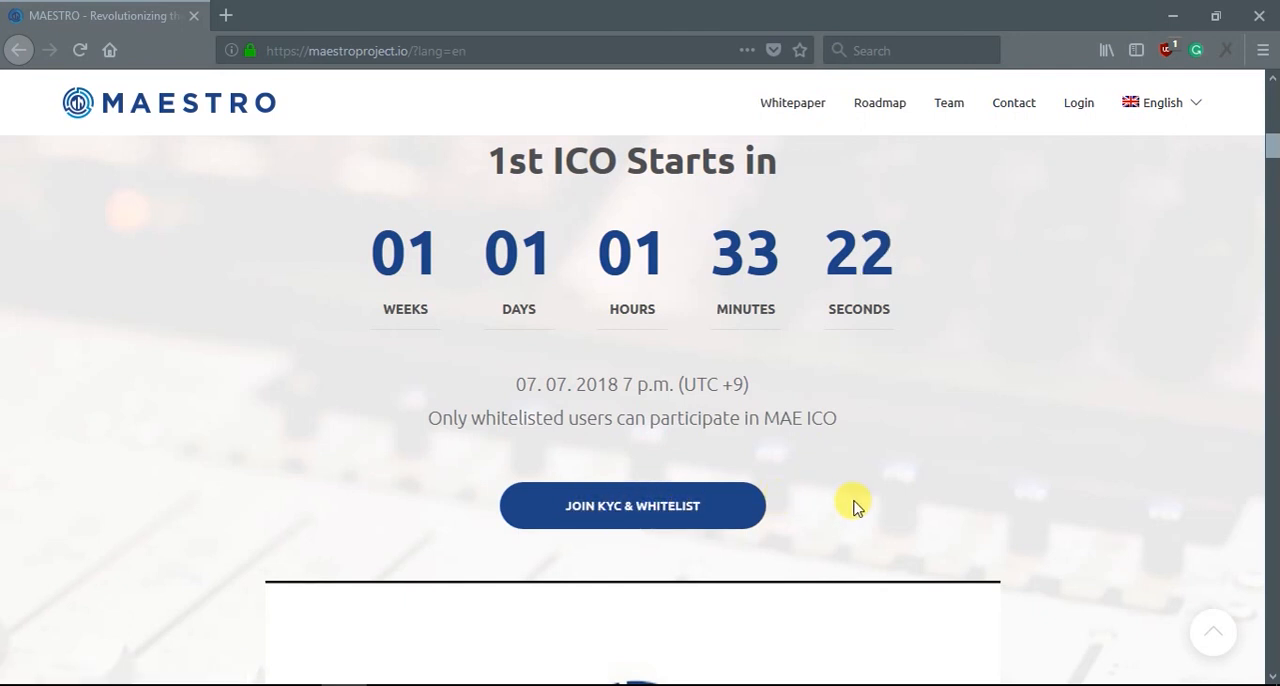
mouse_move(500, 490)
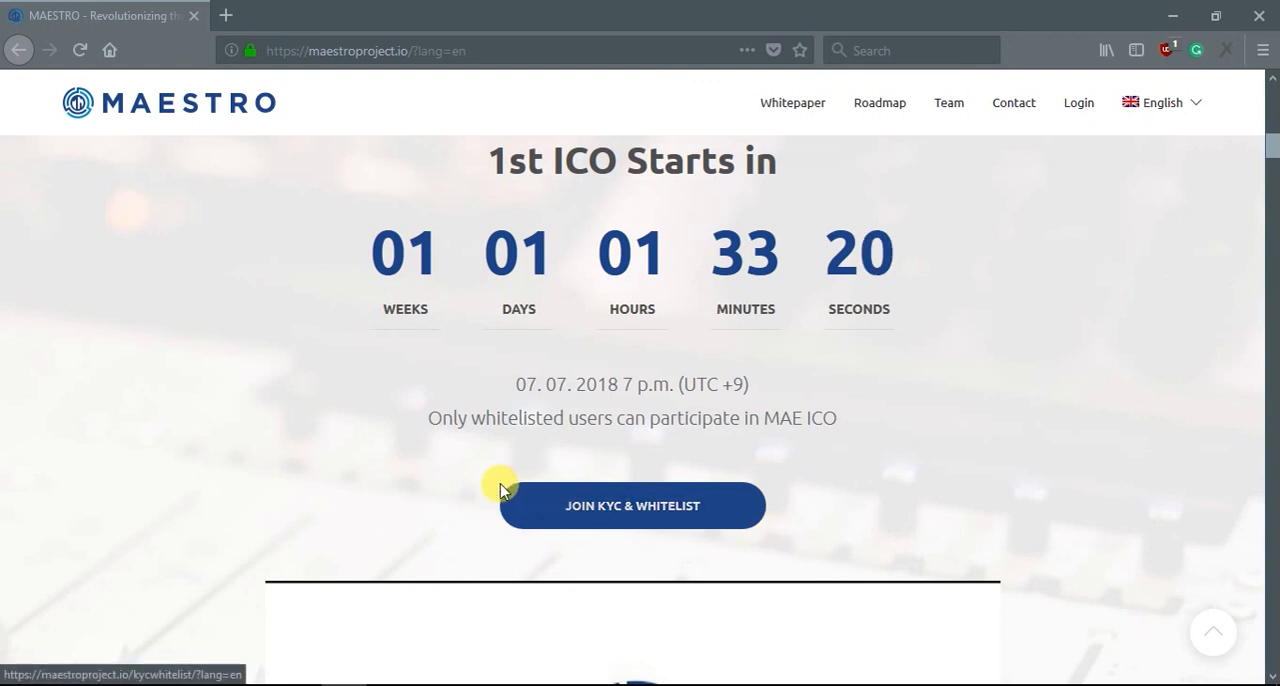
mouse_move(796, 540)
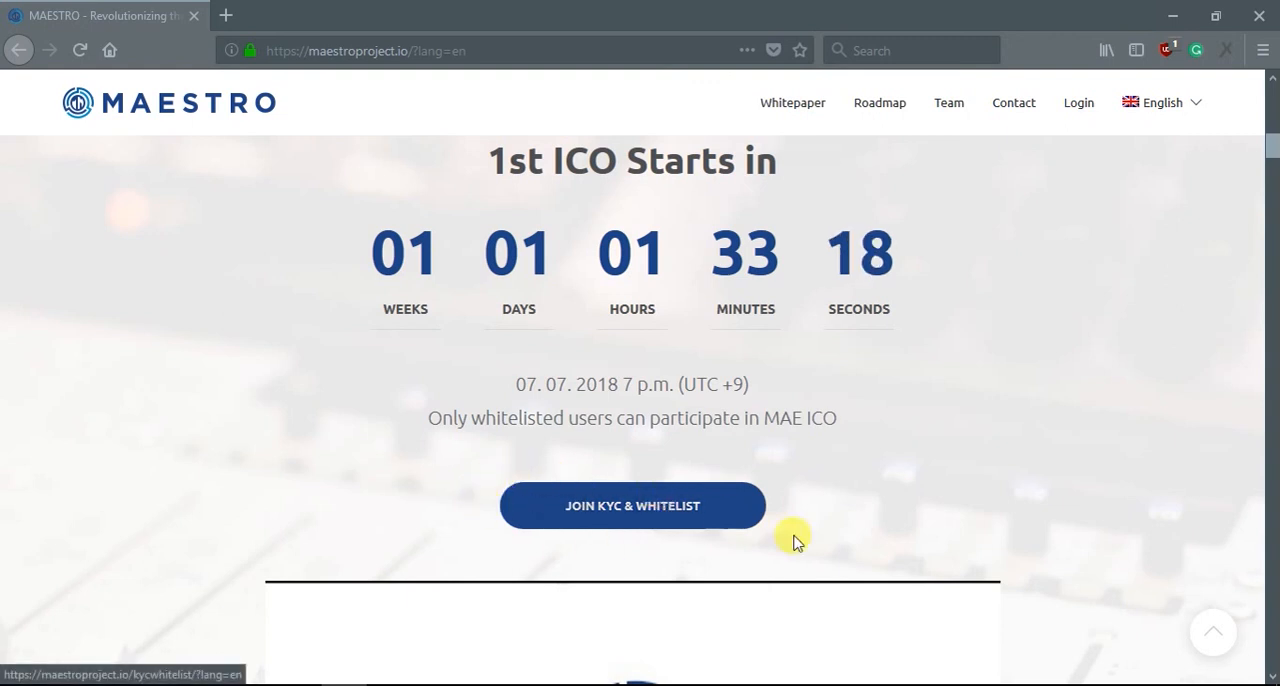
mouse_move(724, 502)
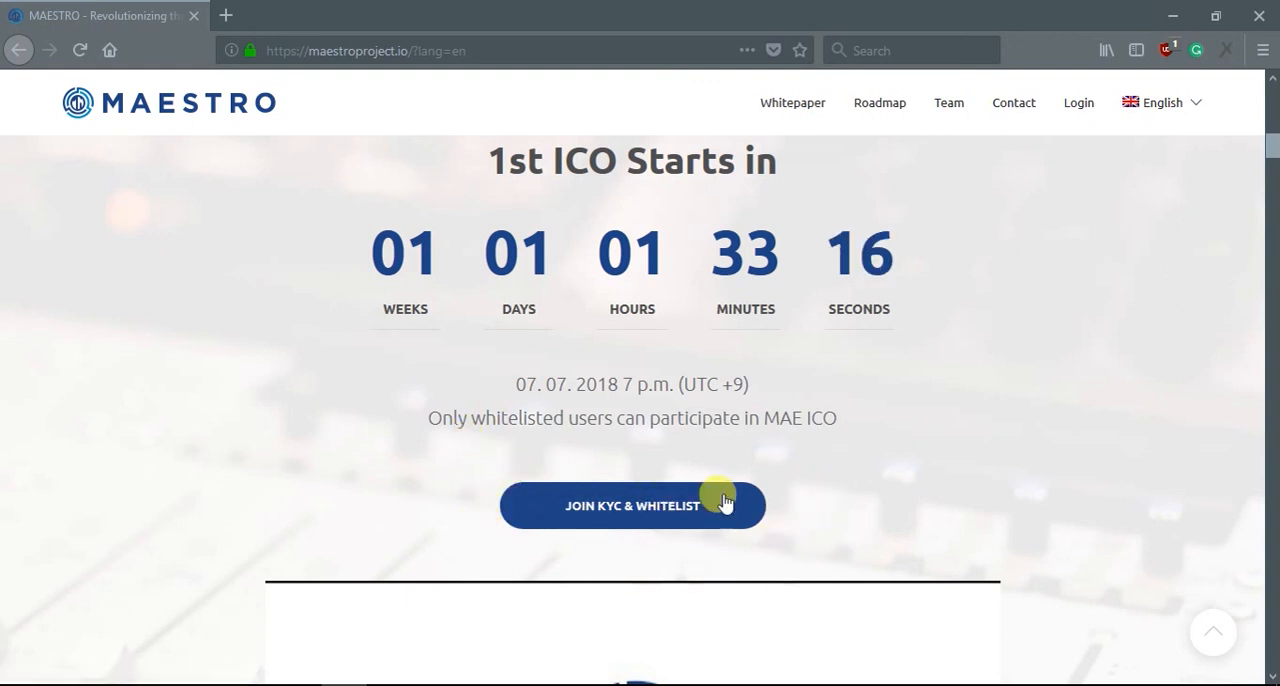
mouse_move(604, 538)
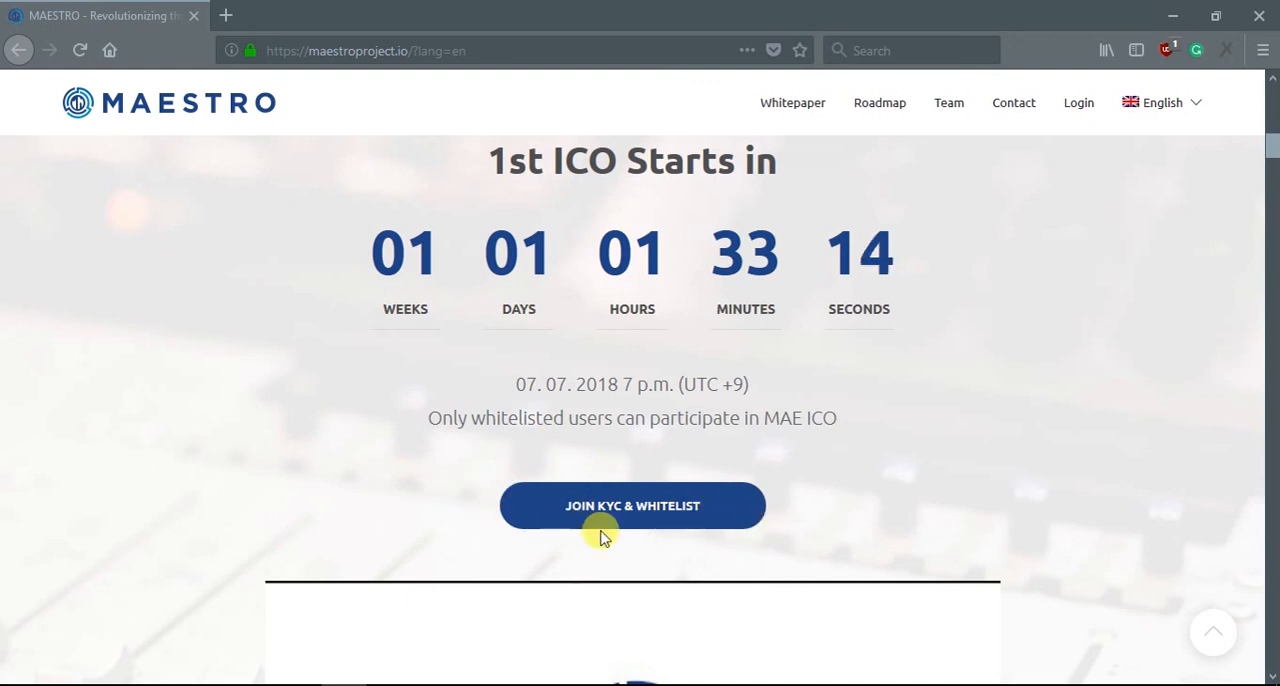
mouse_move(658, 558)
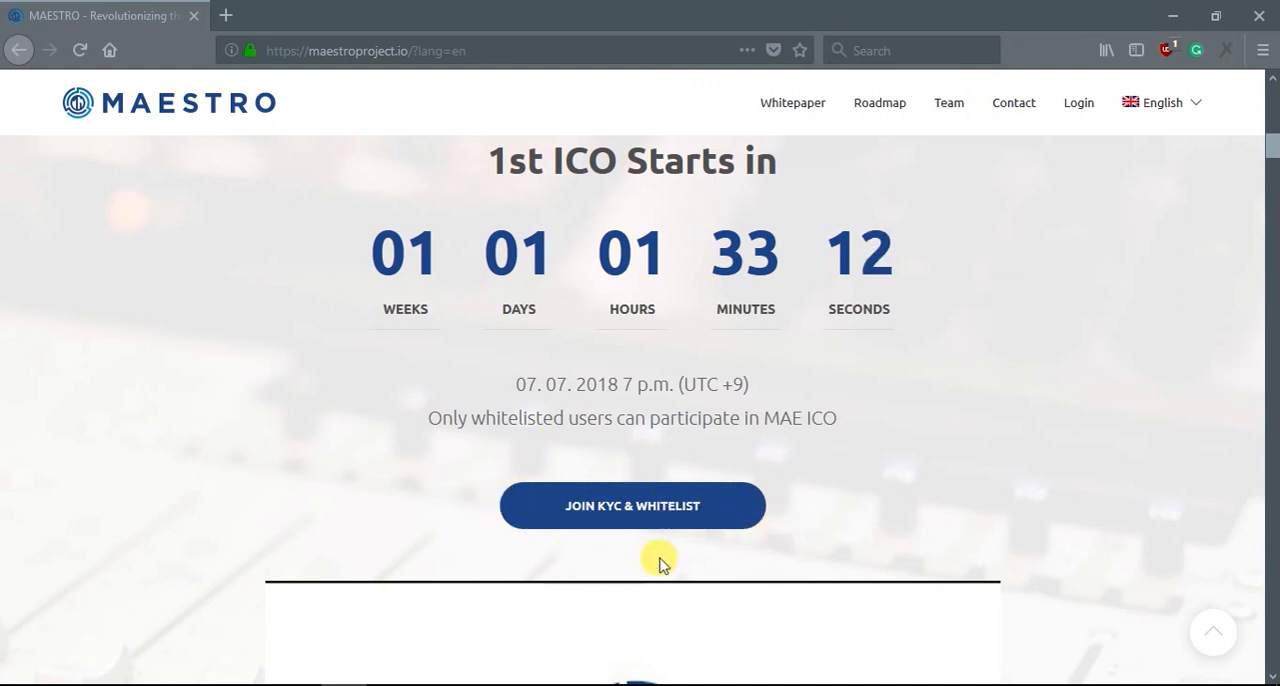
mouse_move(518, 540)
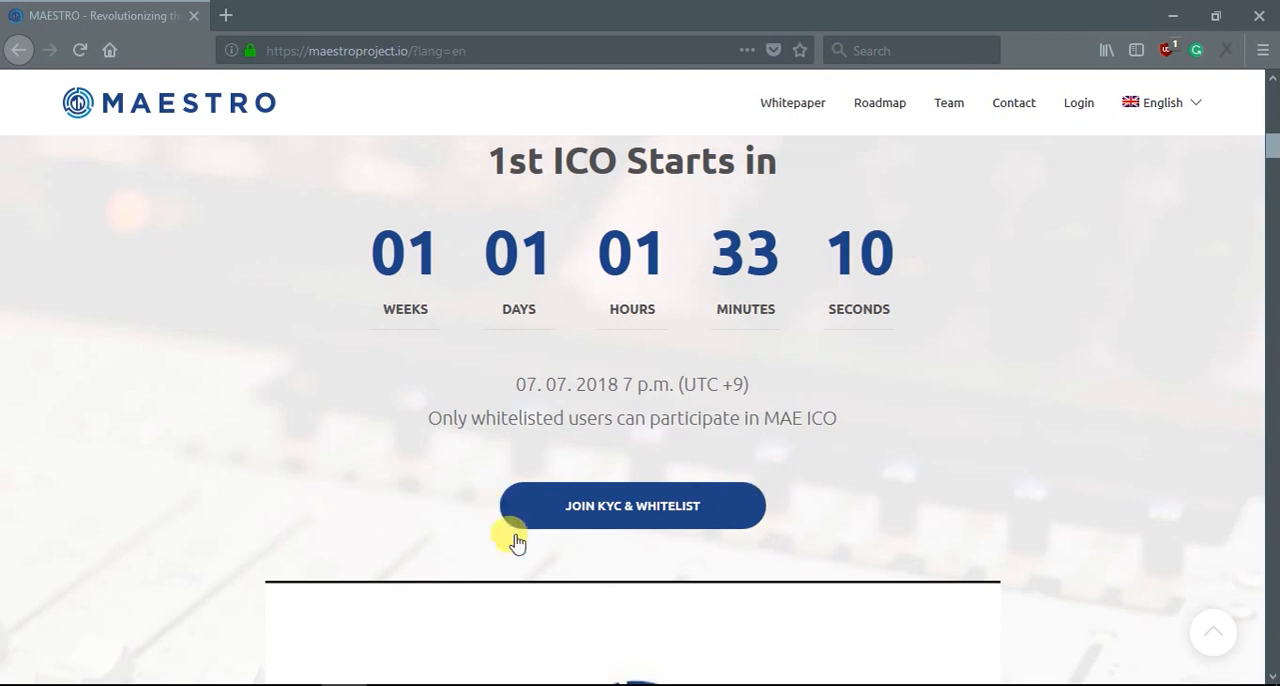